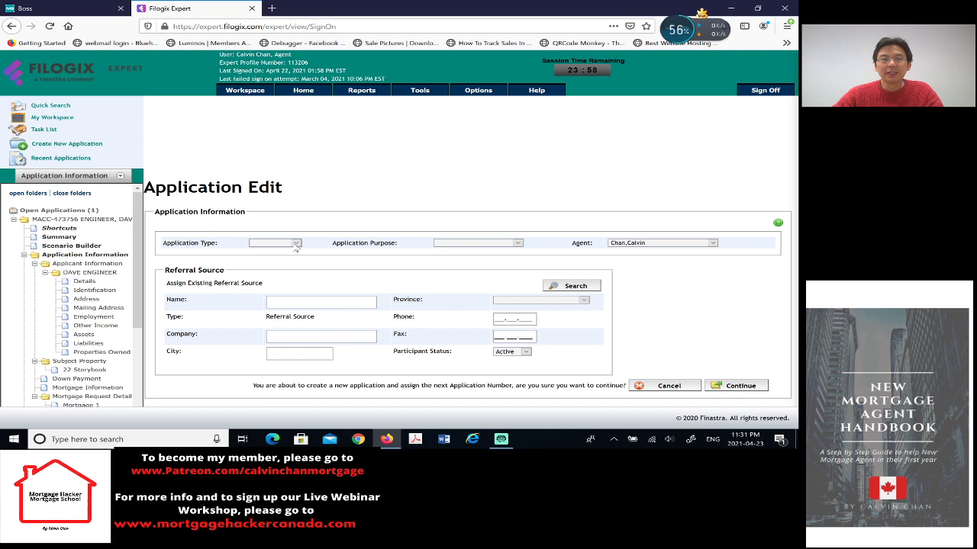
Set Application Type to Approval and Purpose to Refinance, then continue to applicant details.
click(296, 243)
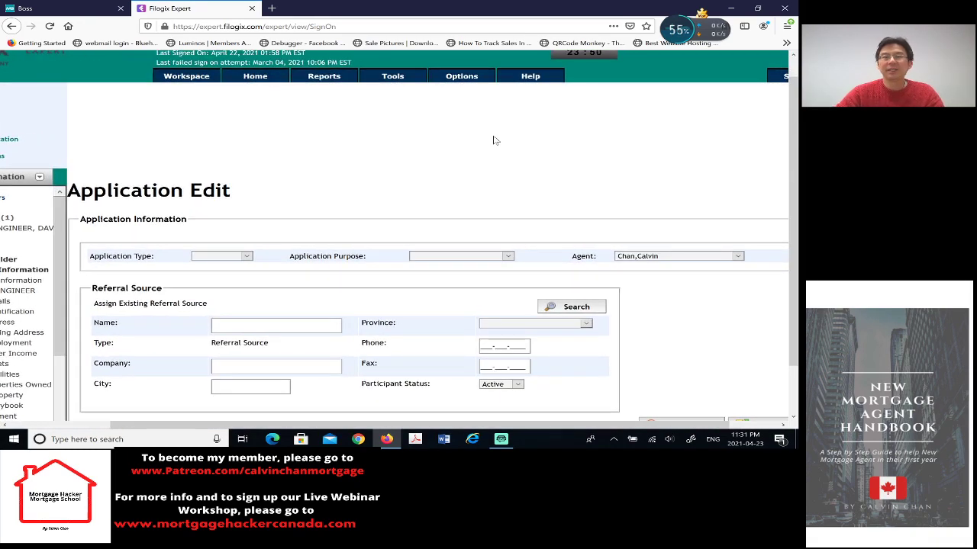
mouse_move(482, 137)
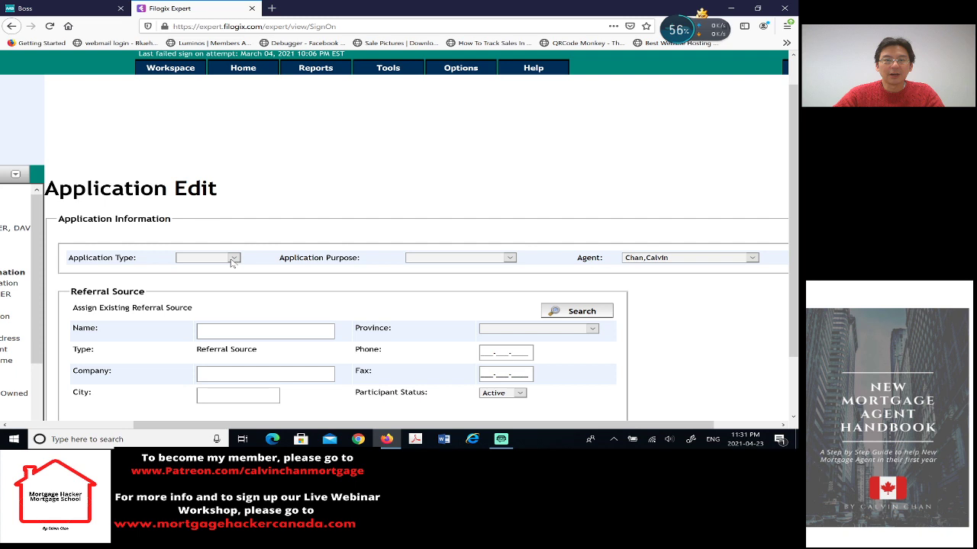
click(207, 256)
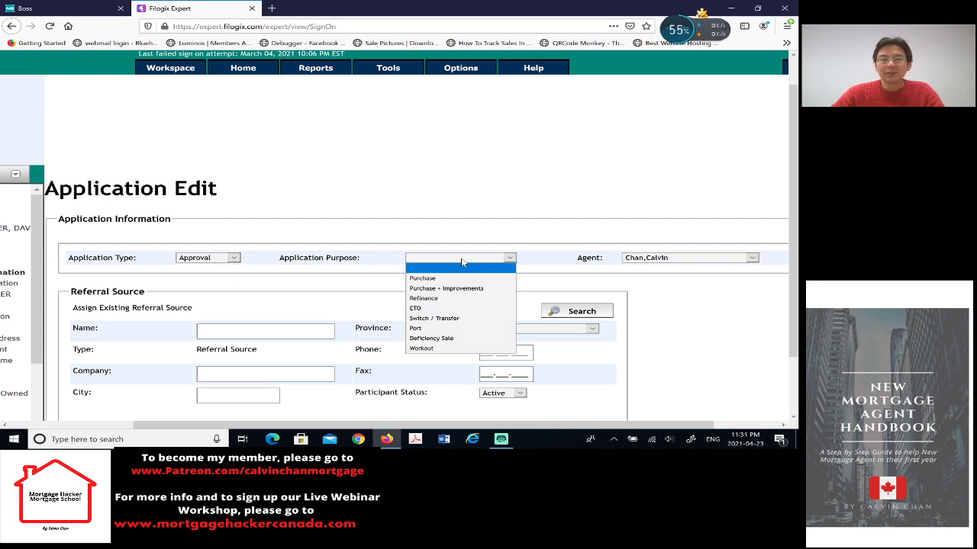
click(424, 298)
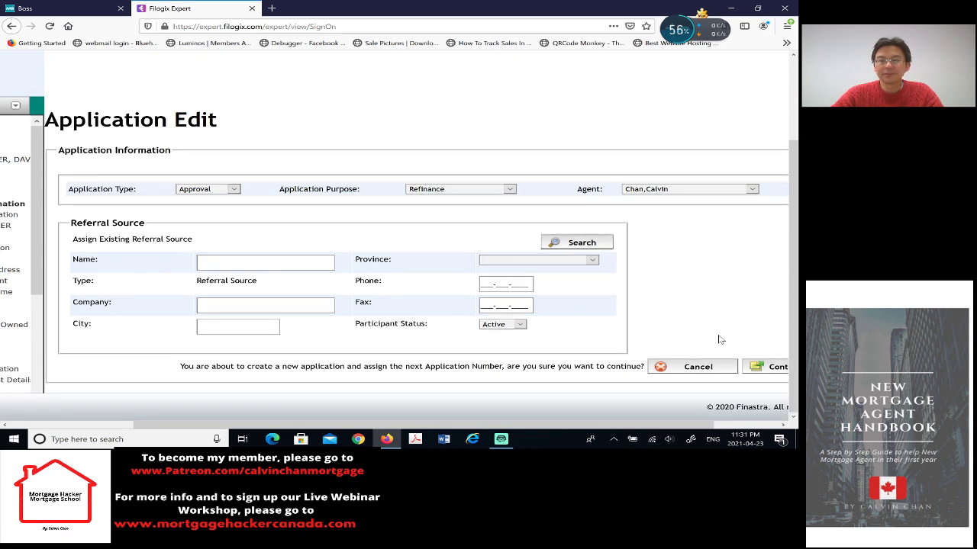
click(775, 367)
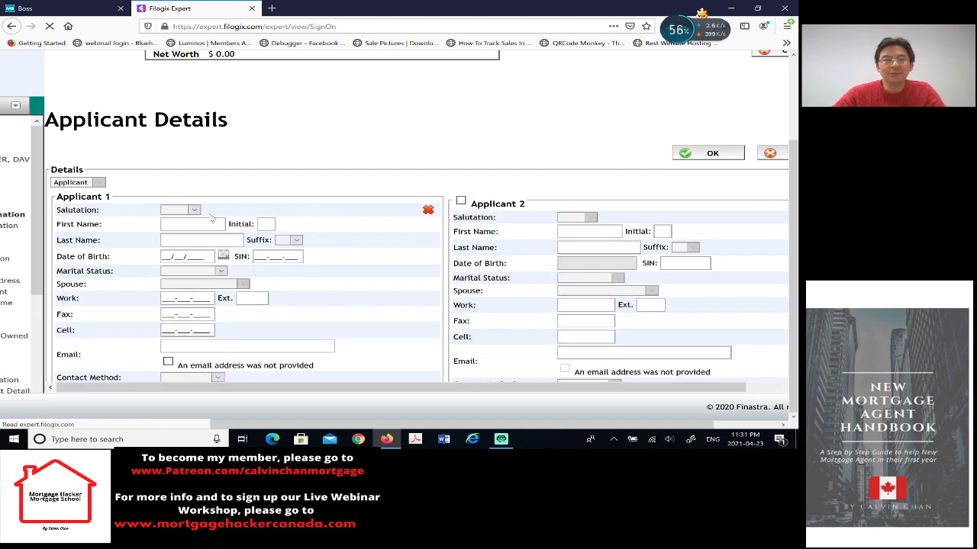
Enter Applicant 1 as Mr. Dave Engineer with date of birth April 7, 1988.
click(195, 210)
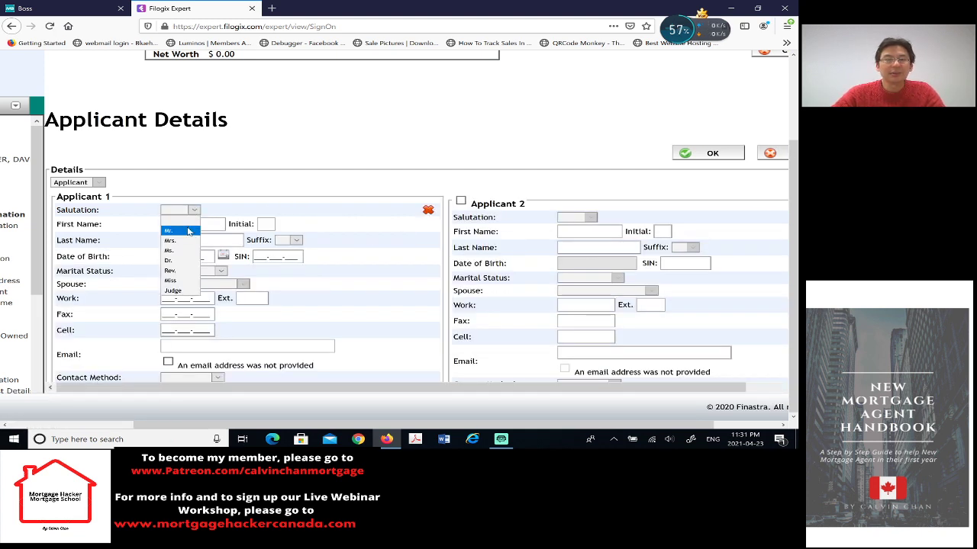
click(168, 231)
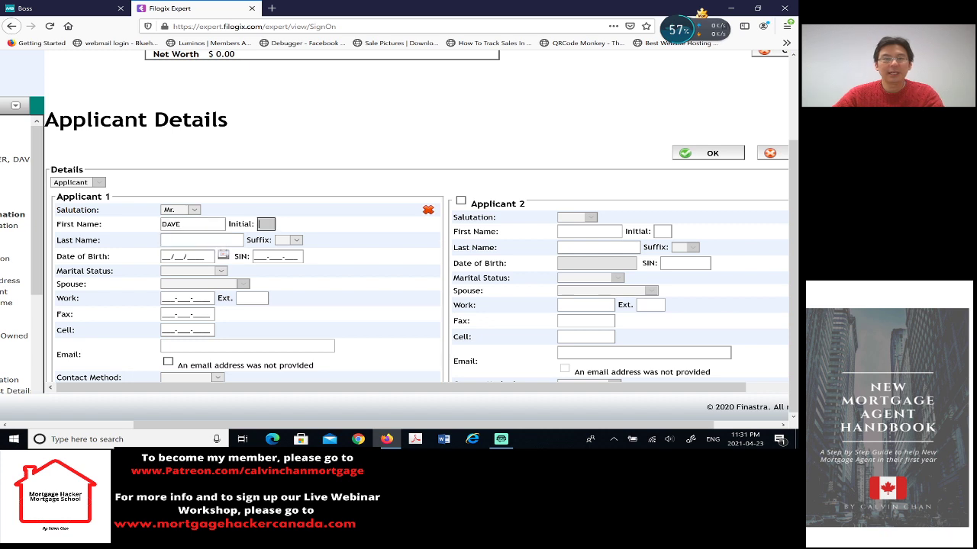
text(ENGI)
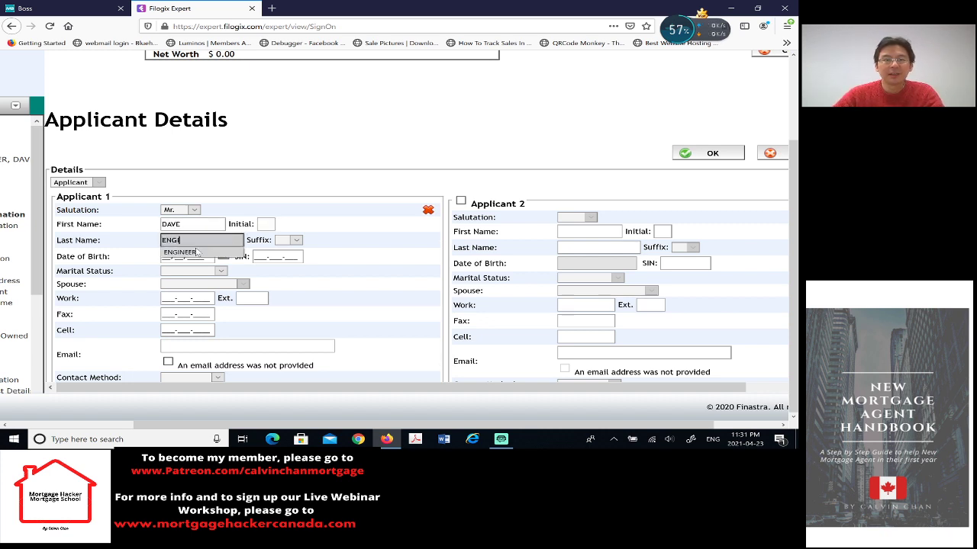
click(180, 252)
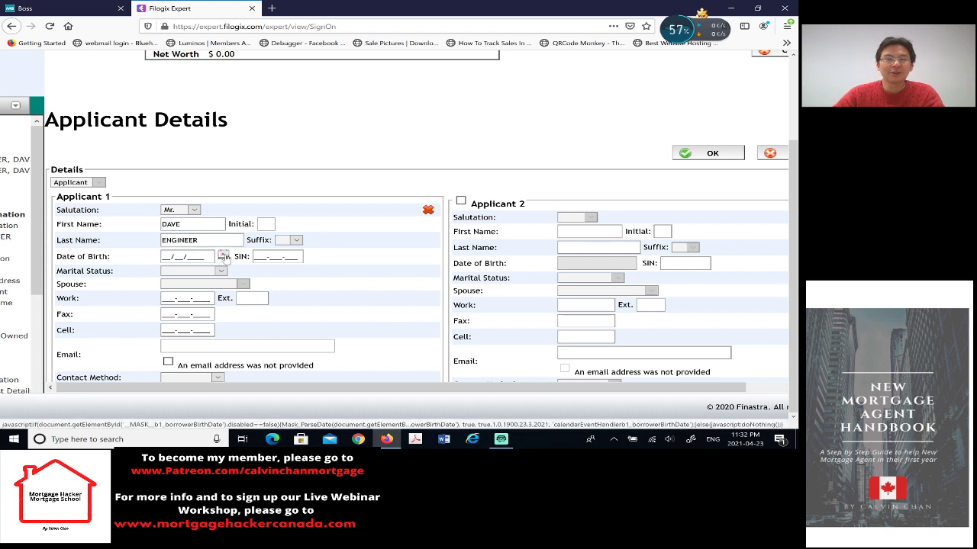
click(223, 257)
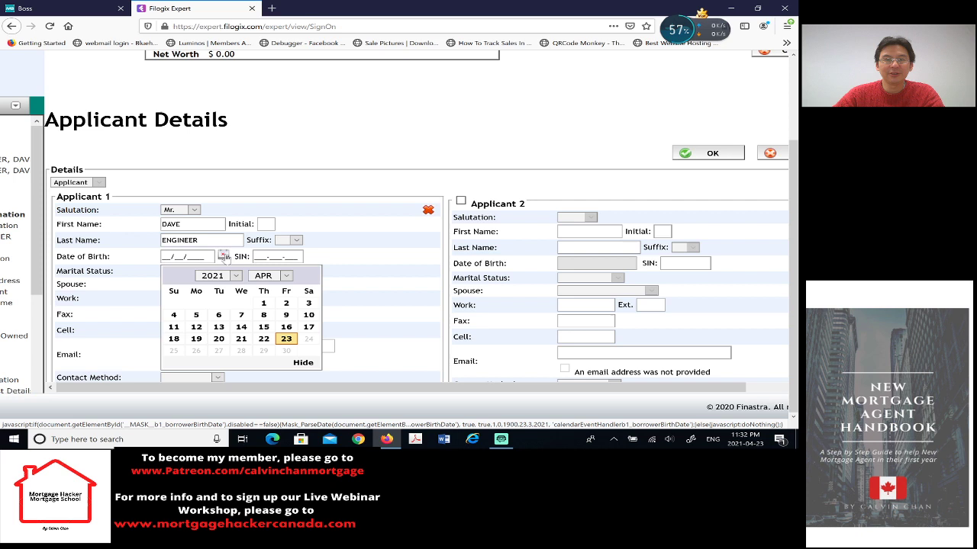
click(216, 275)
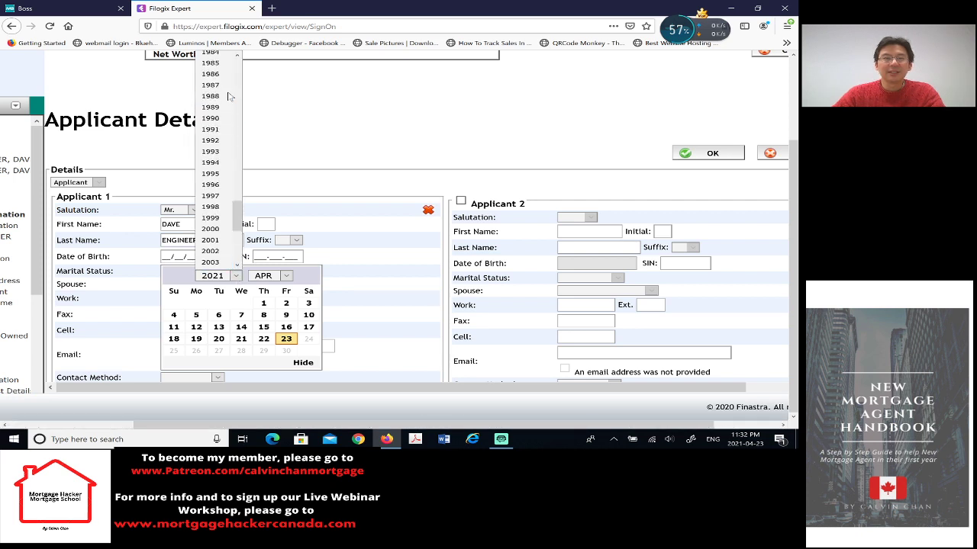
click(211, 95)
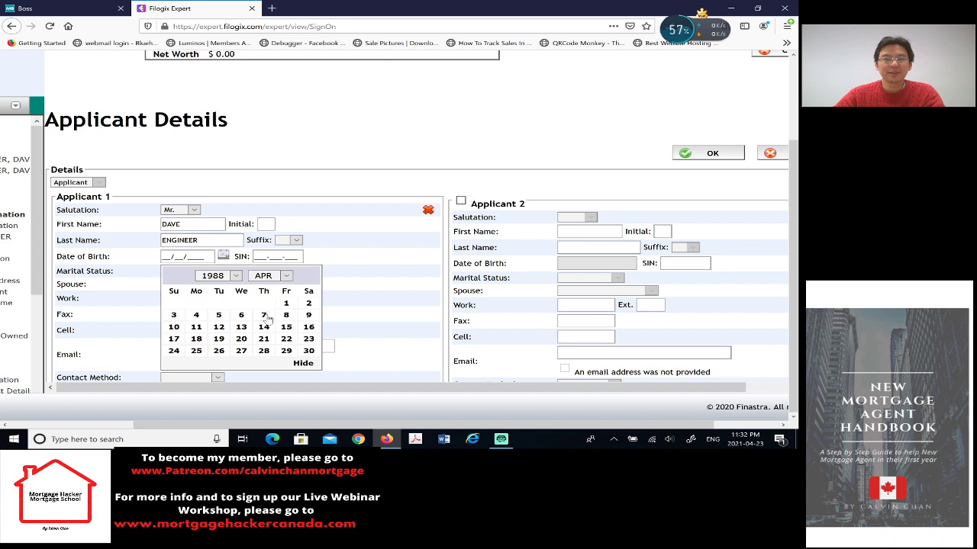
click(264, 314)
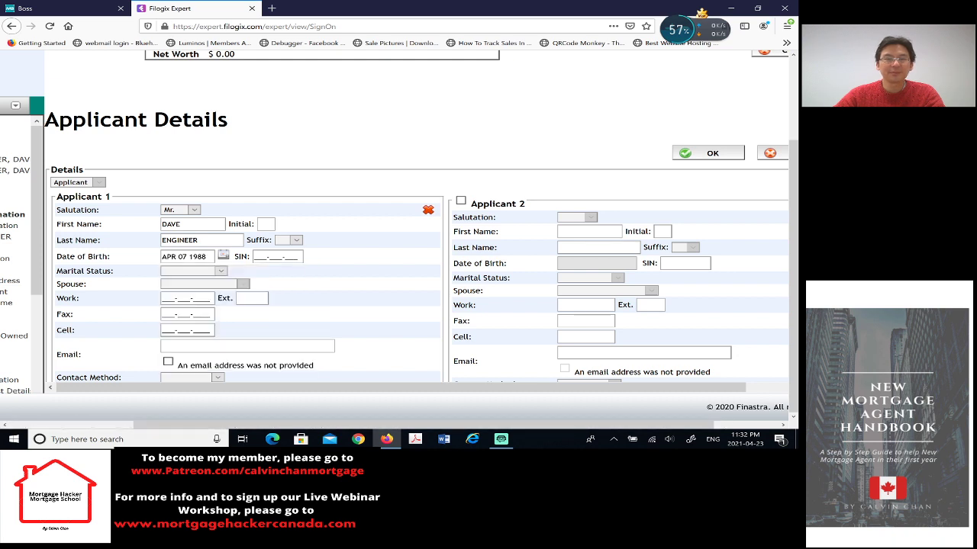
Add Applicant 1's SIN, Single marital status, cell number 416-555-5... and email address.
text(999-999-998)
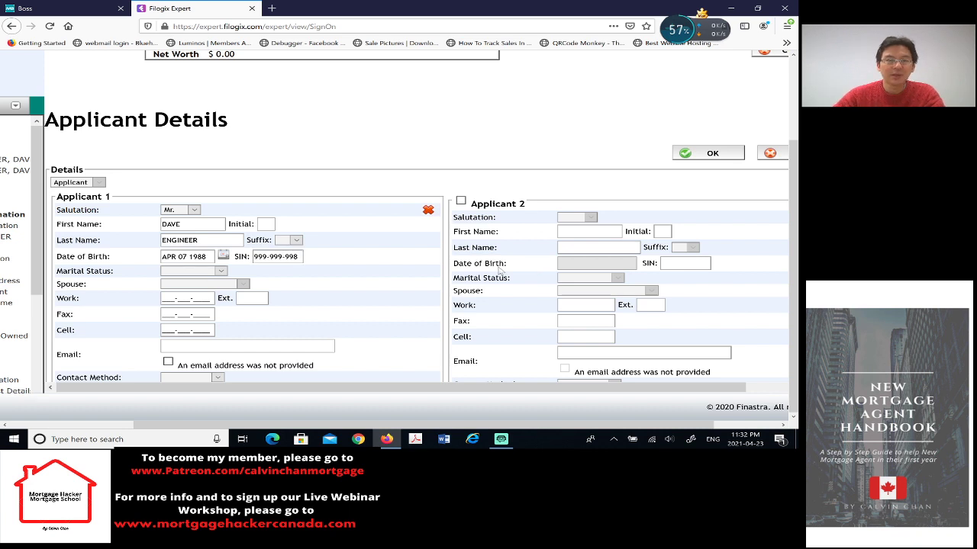
click(189, 272)
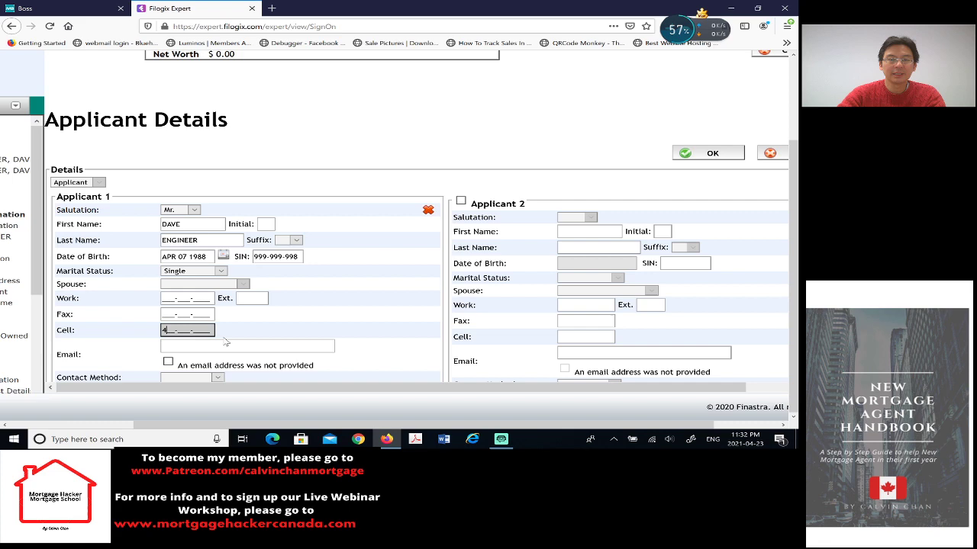
text(416-555-5555)
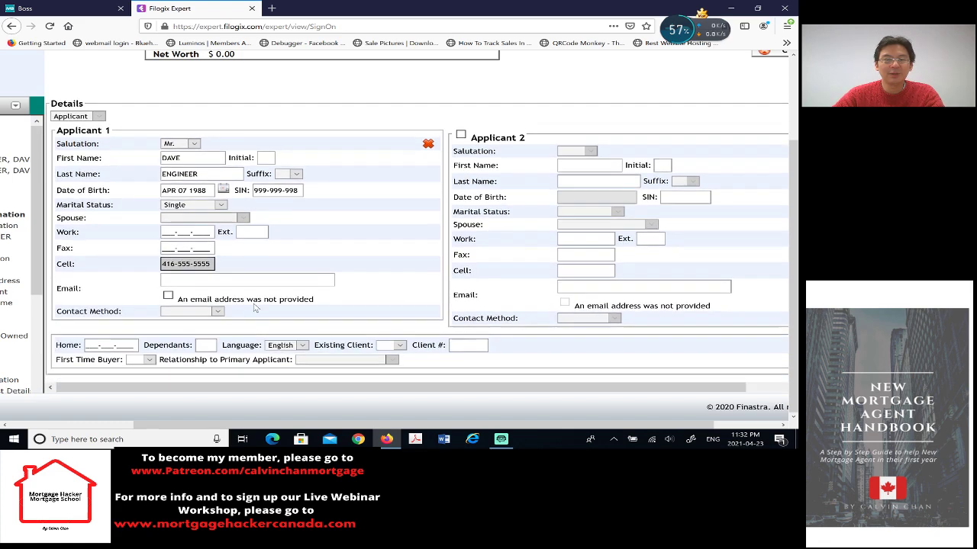
text(A)
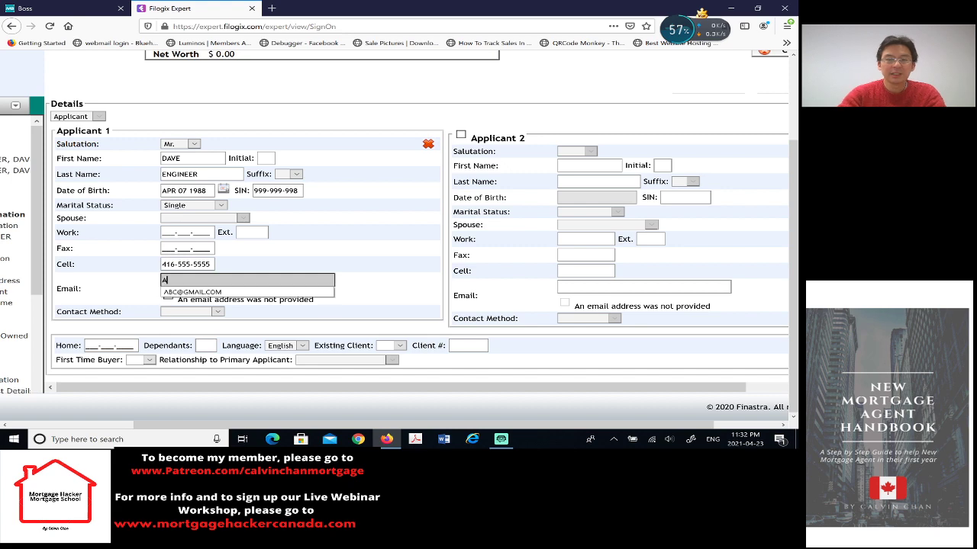
click(244, 291)
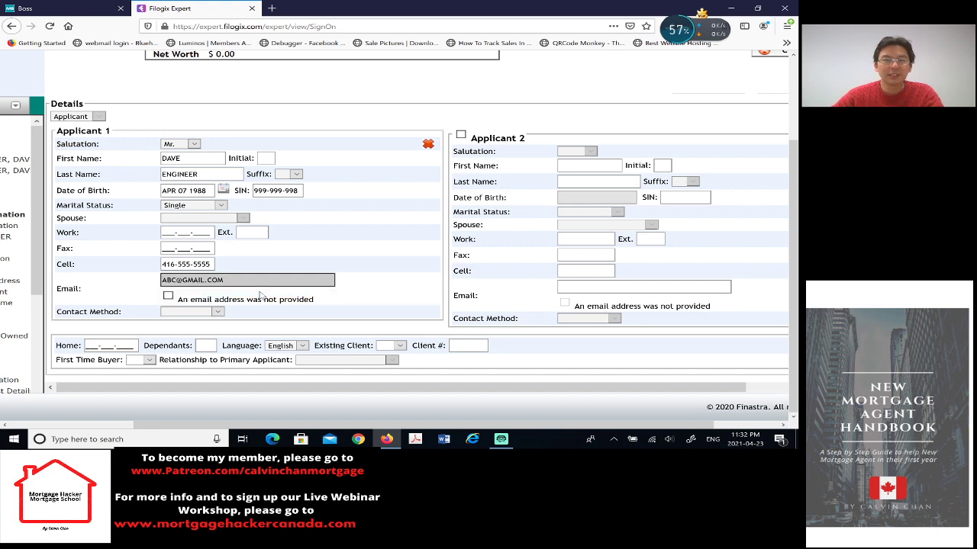
scroll(down, 3)
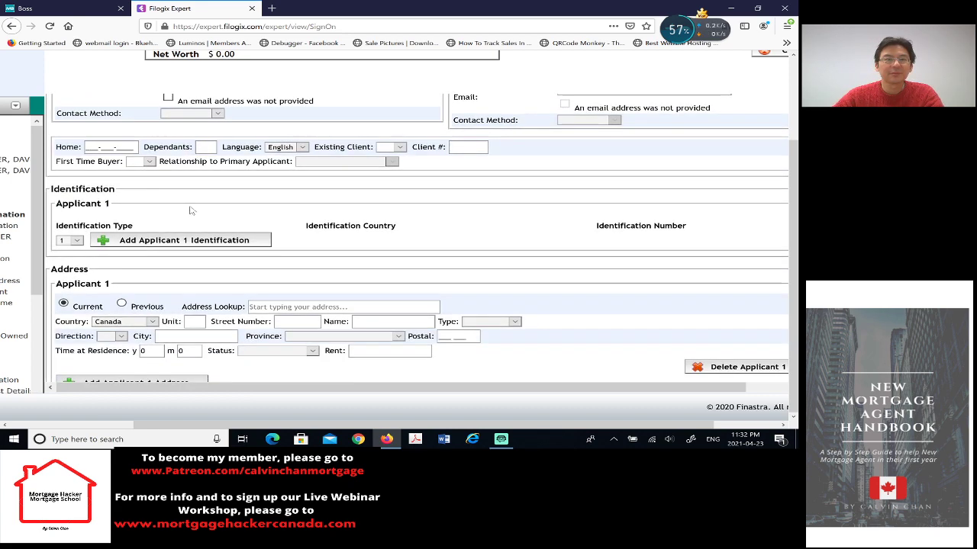
text(41_-___-____)
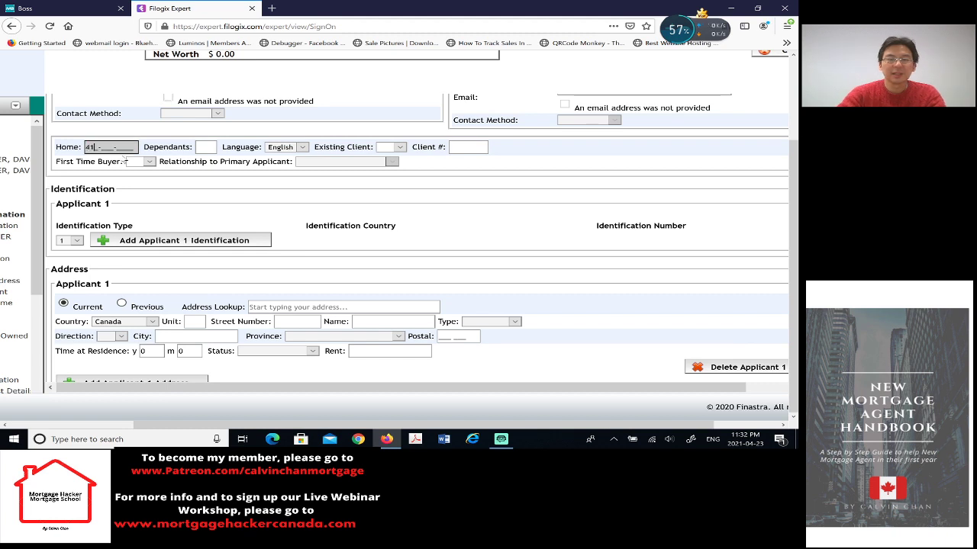
text(416-555-5555)
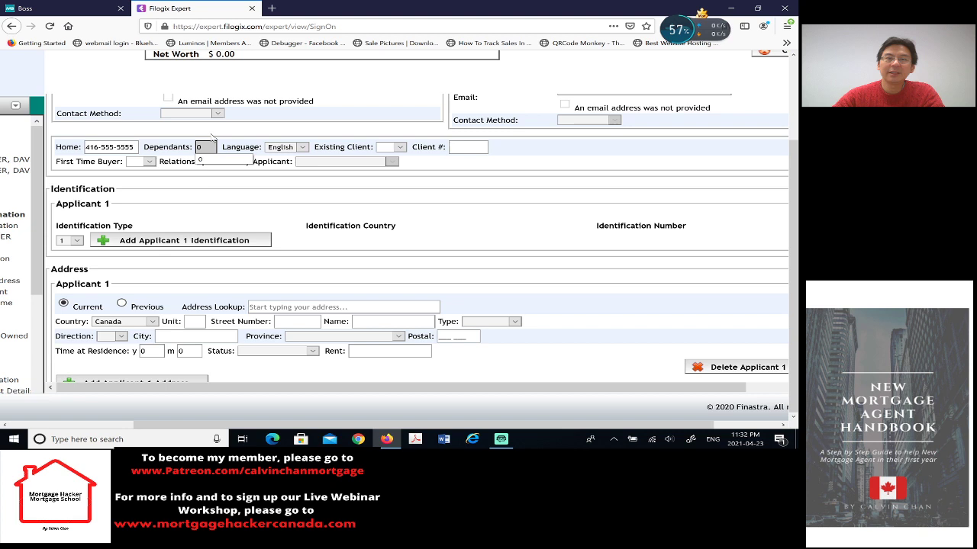
click(389, 147)
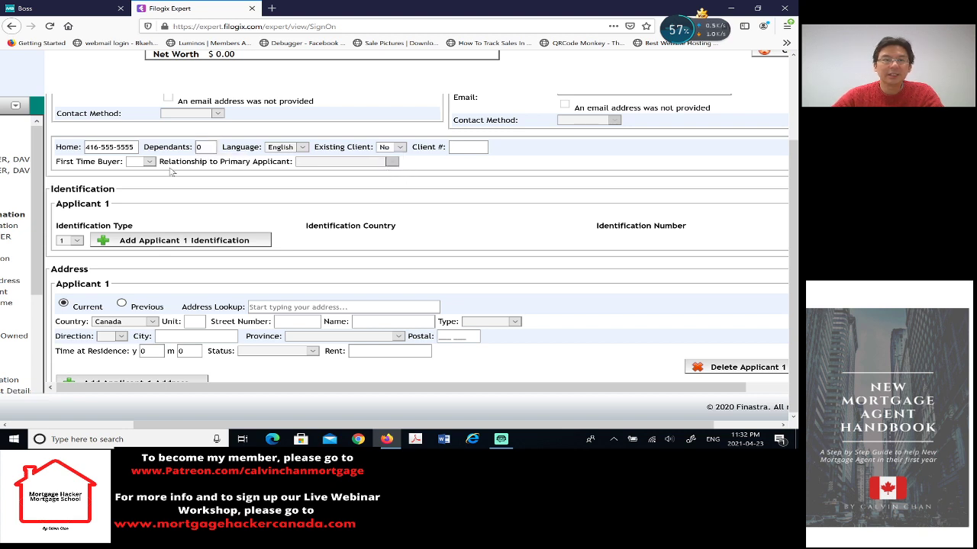
click(140, 162)
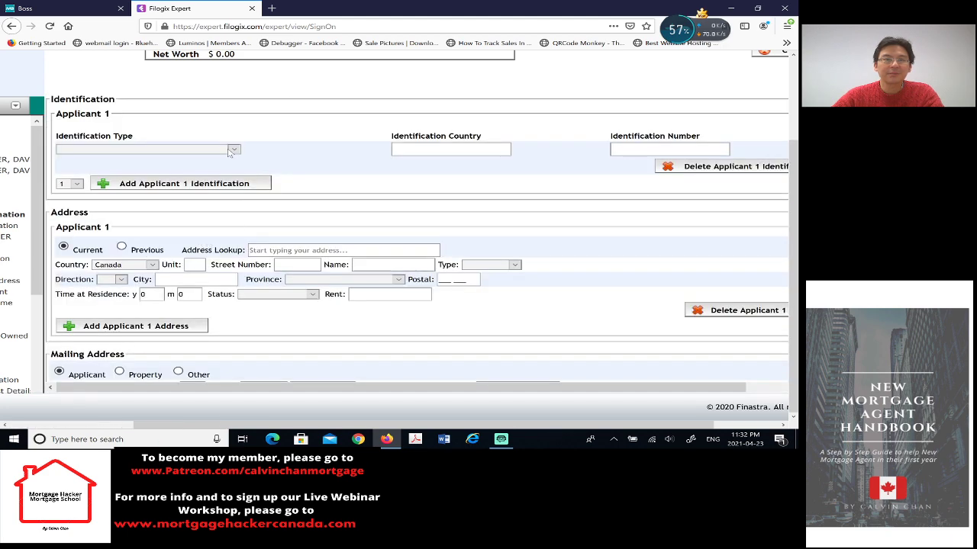
Record a Canadian driver's license E1234123 and start the current address 22 STOR.
click(145, 149)
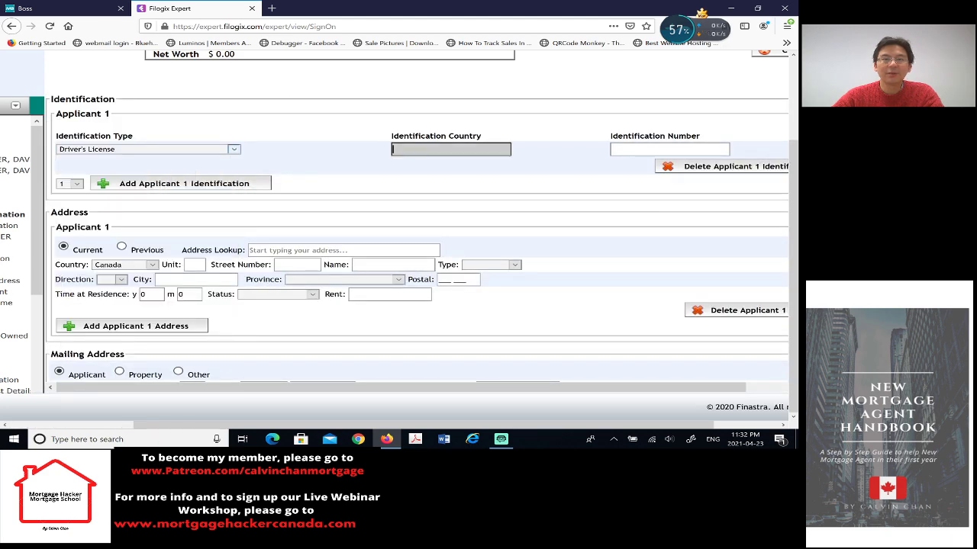
text(CANADA)
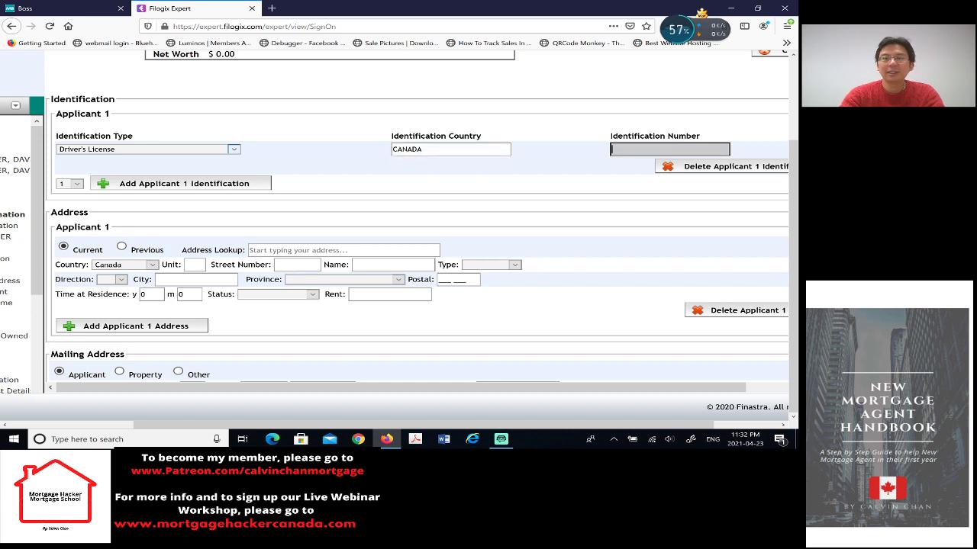
text(E12341234512345)
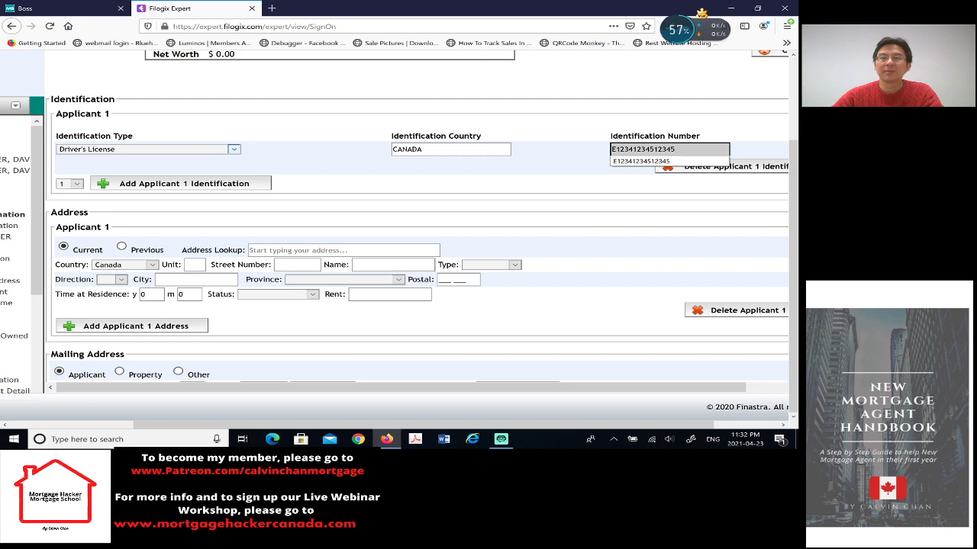
click(416, 189)
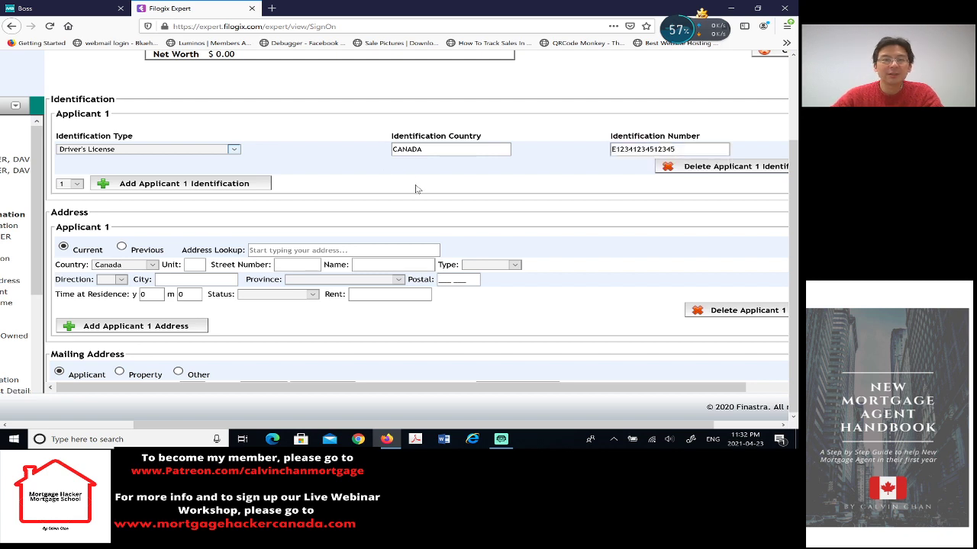
text(22 STOR)
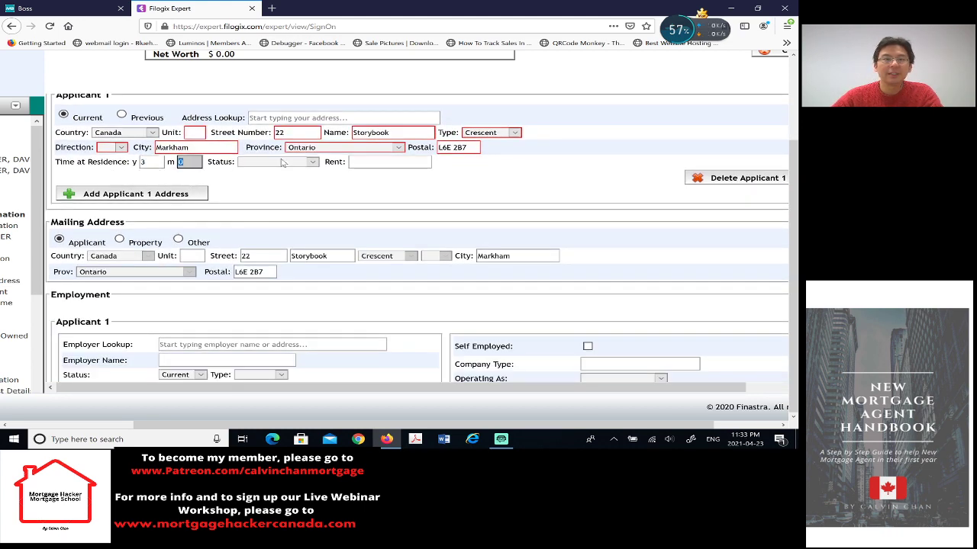
Set the current address status to Own with 3 years 0 months at residence.
click(278, 162)
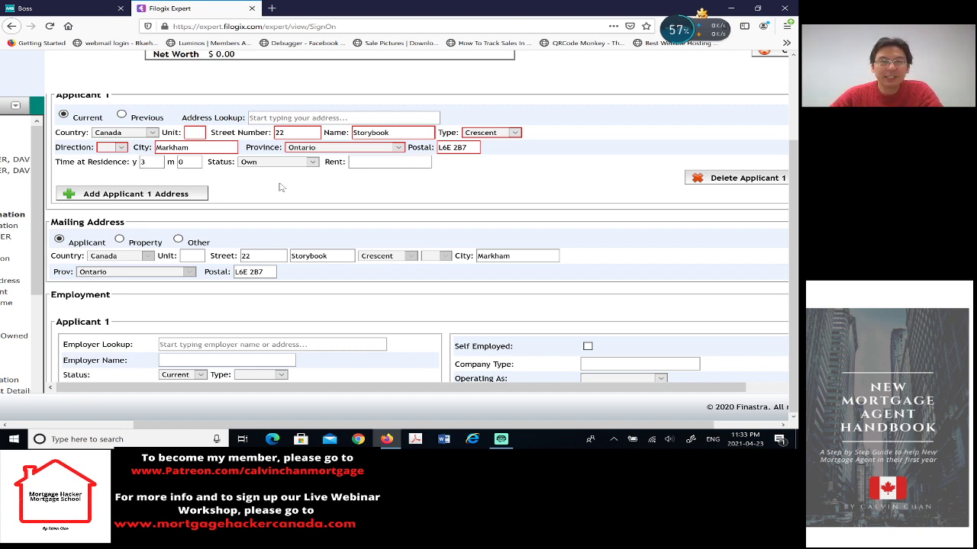
scroll(down, 3)
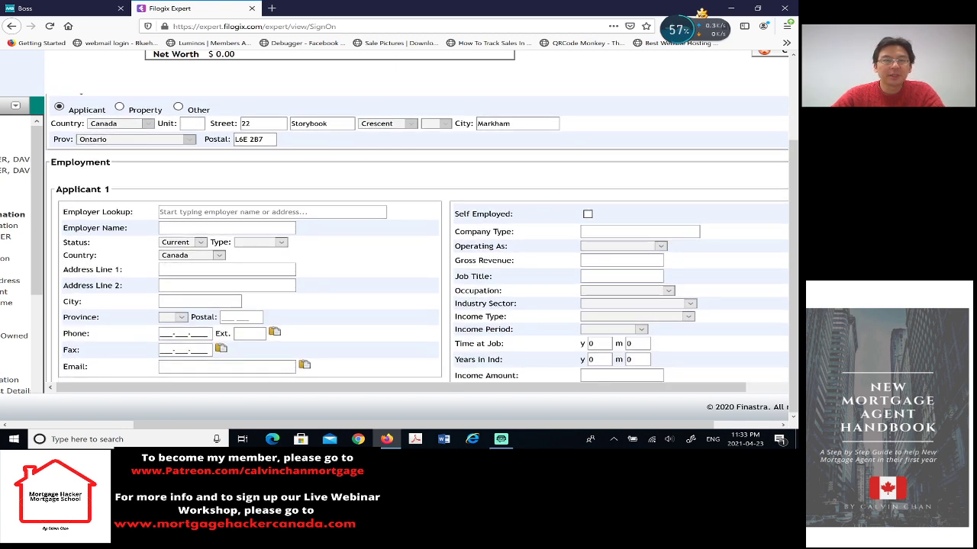
Enter employment at IBM Canada Limited as engineer, High-Tech sector, salary income of 120,000.
text(IBM)
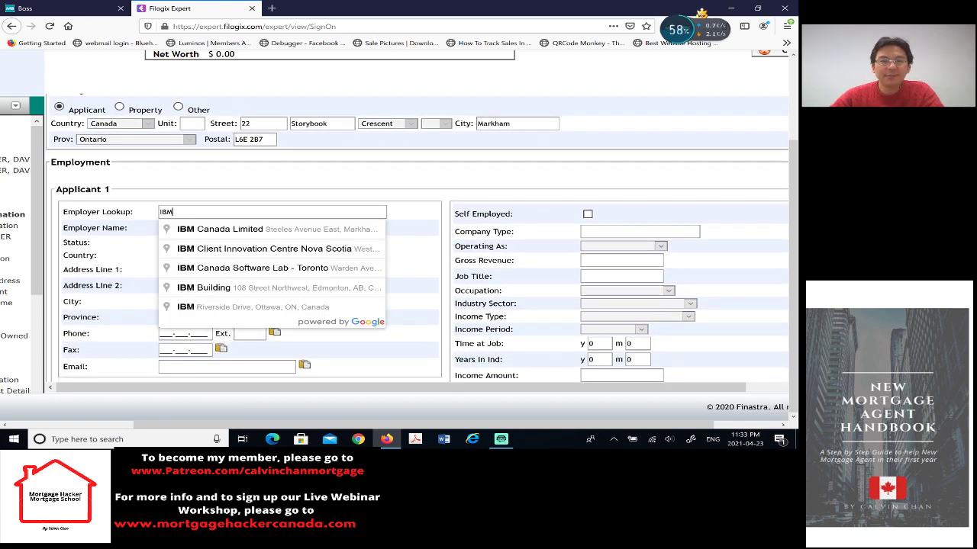
click(220, 229)
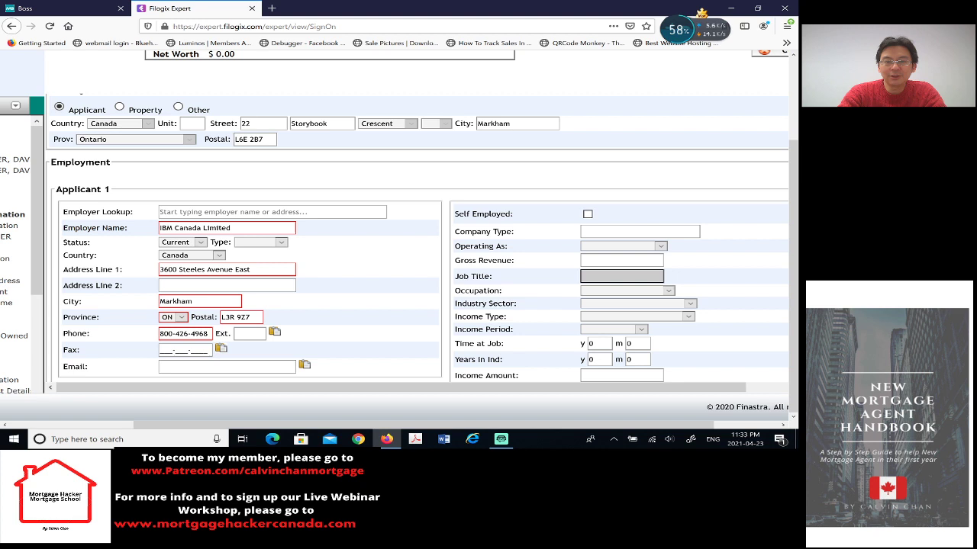
text(ENGI)
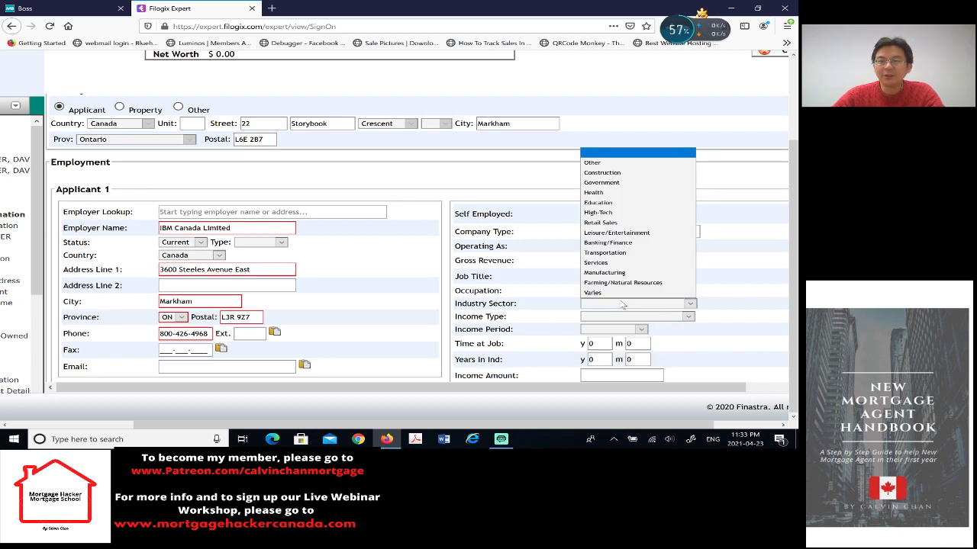
click(598, 212)
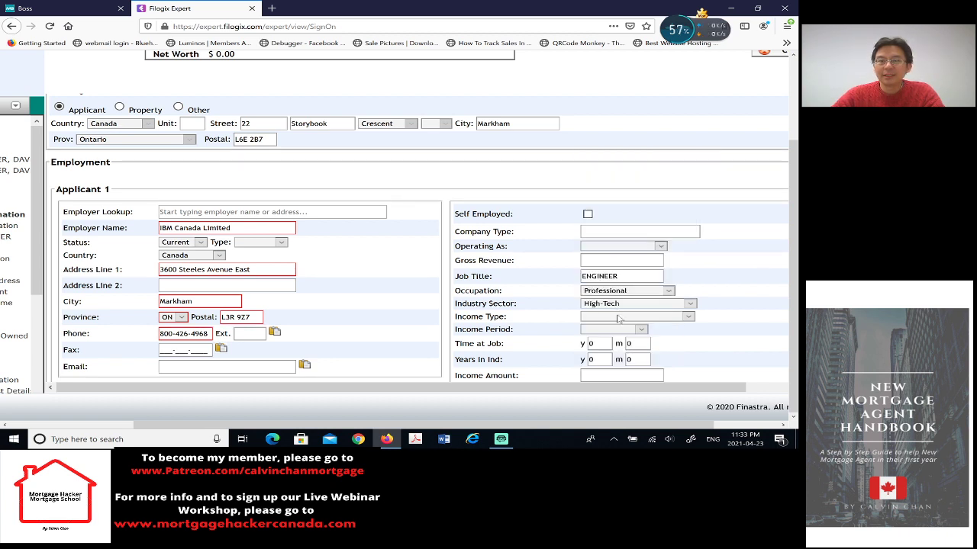
click(640, 330)
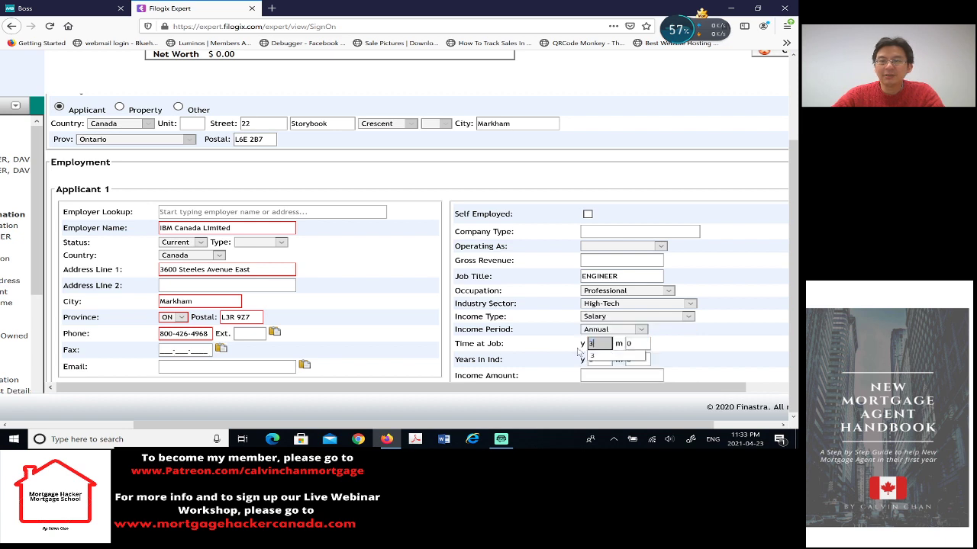
text(120)
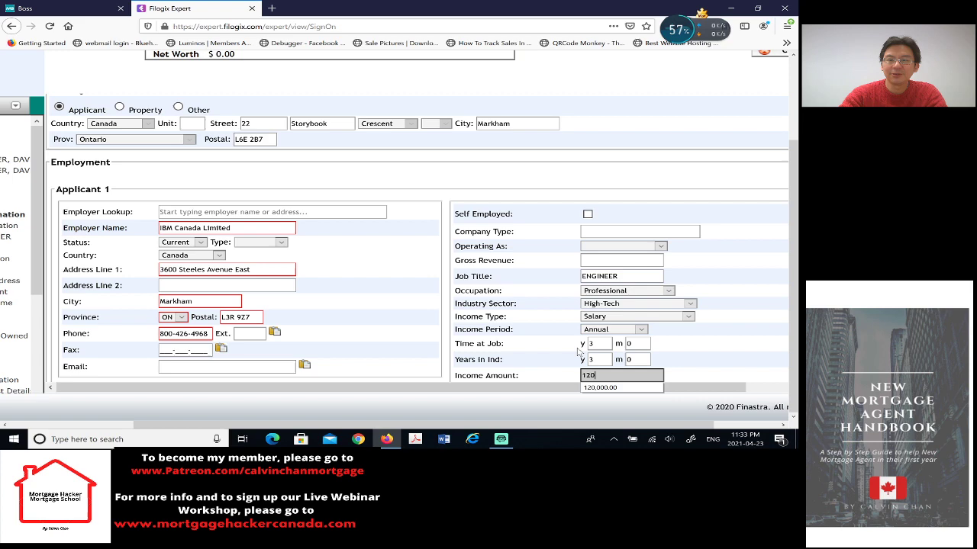
scroll(down, 3)
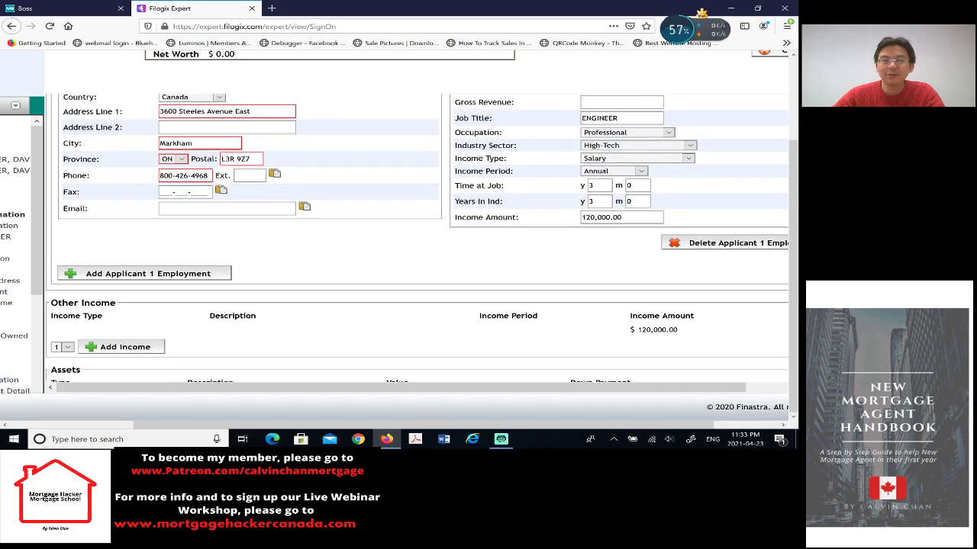
Add a Savings asset worth 50,000.
scroll(down, 3)
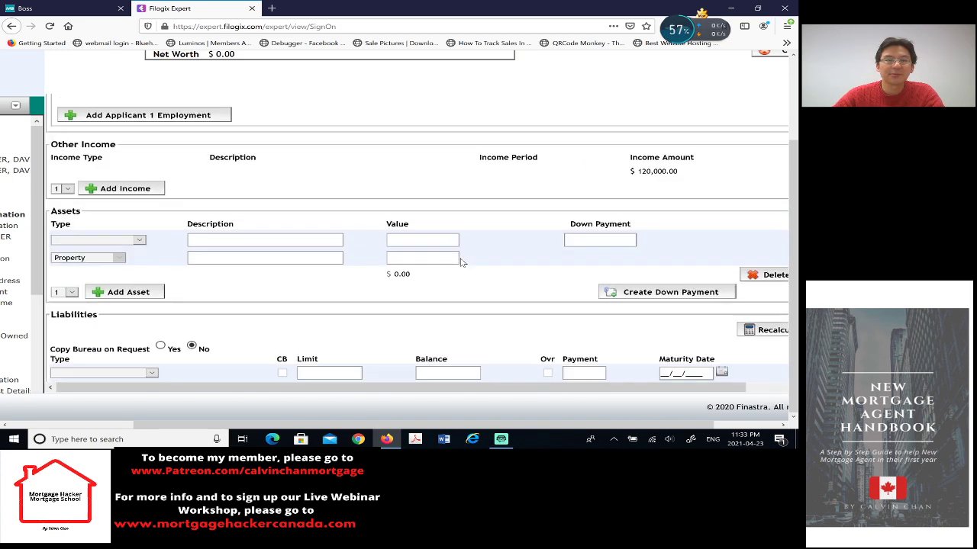
click(97, 200)
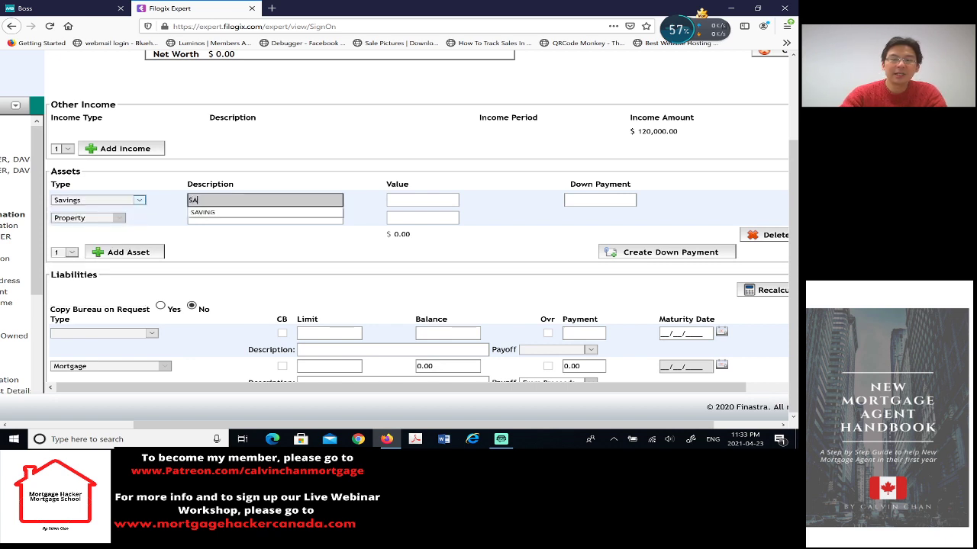
text(500000.00)
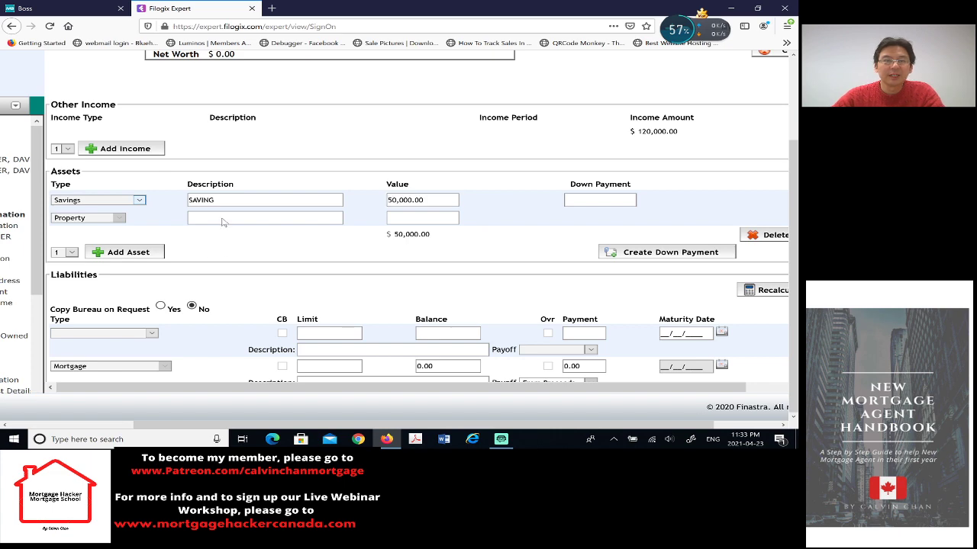
scroll(down, 3)
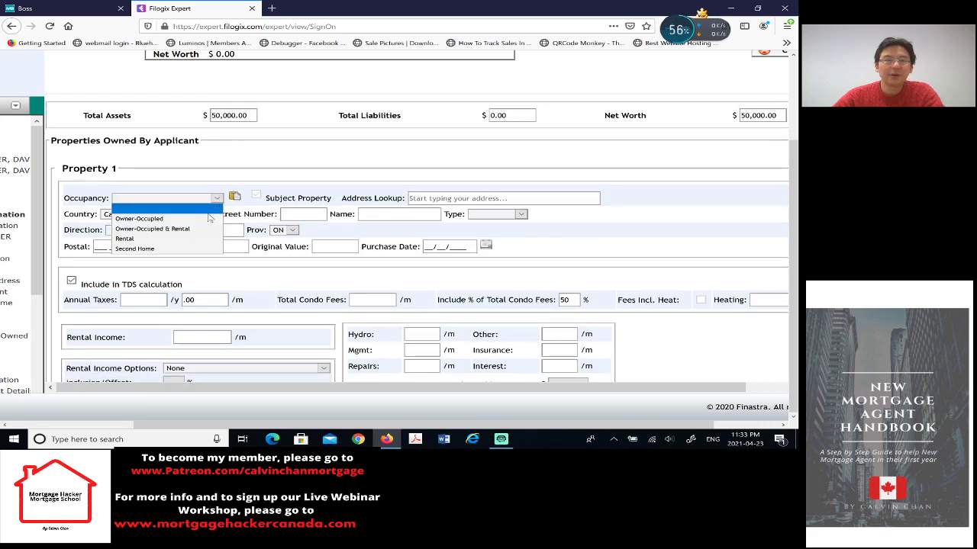
Make Property 1 the owner-occupied 22 Storybook home worth 1,000,000, purchased April 5, 2017.
click(139, 220)
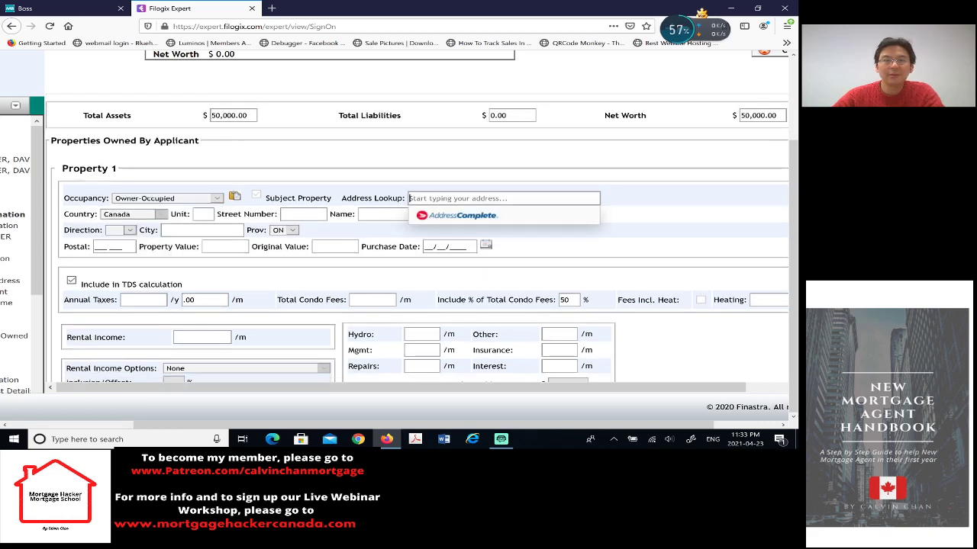
text(22 STORY)
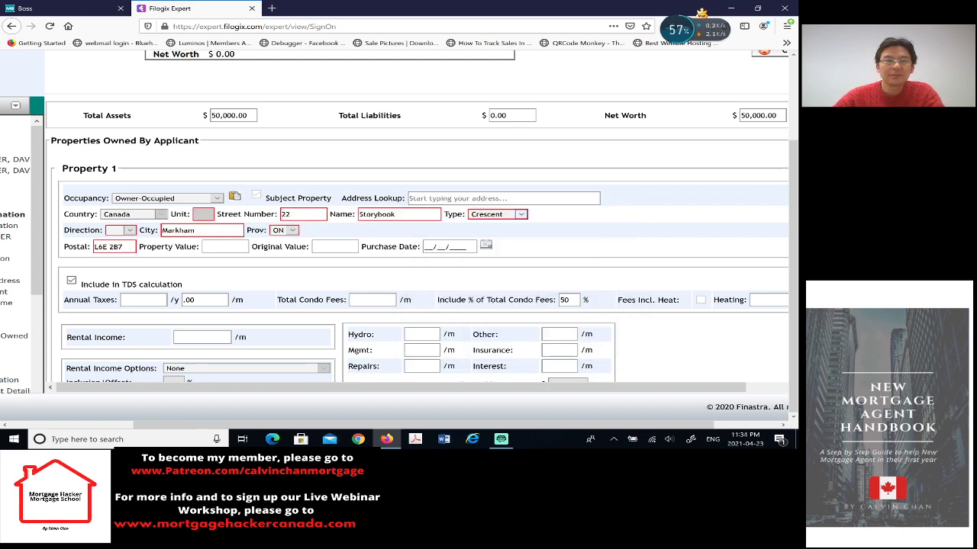
text(10)
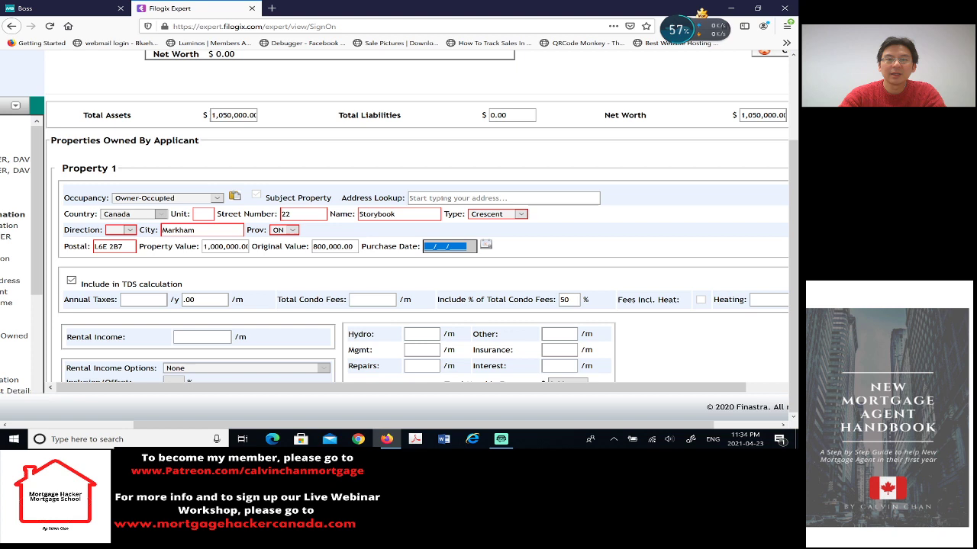
click(485, 244)
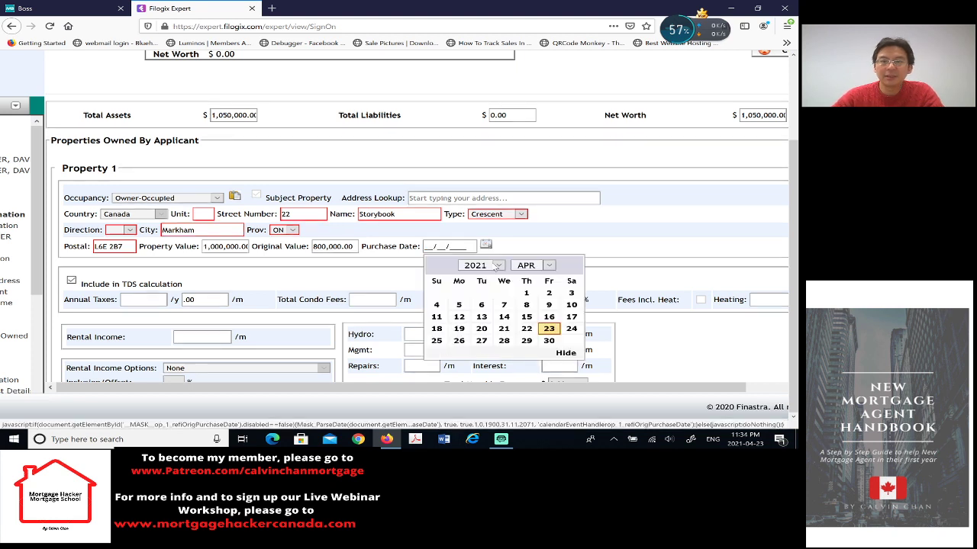
click(501, 265)
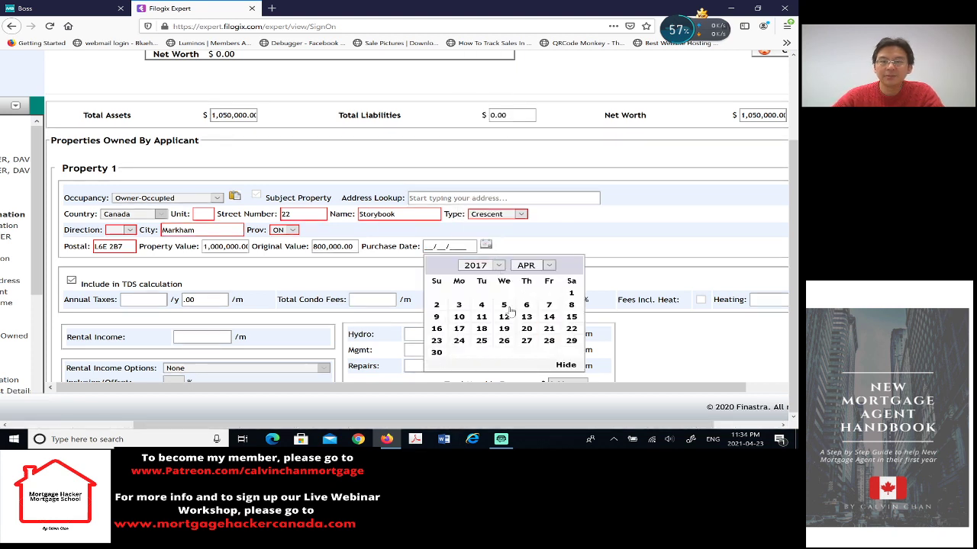
click(503, 305)
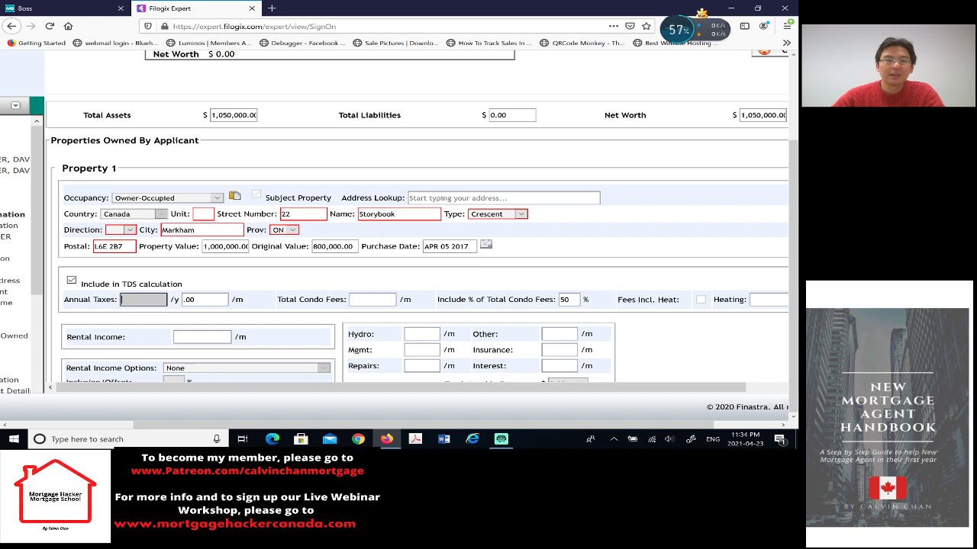
Enter annual taxes of 6,000 and heating of 100 for the property.
text(6000)
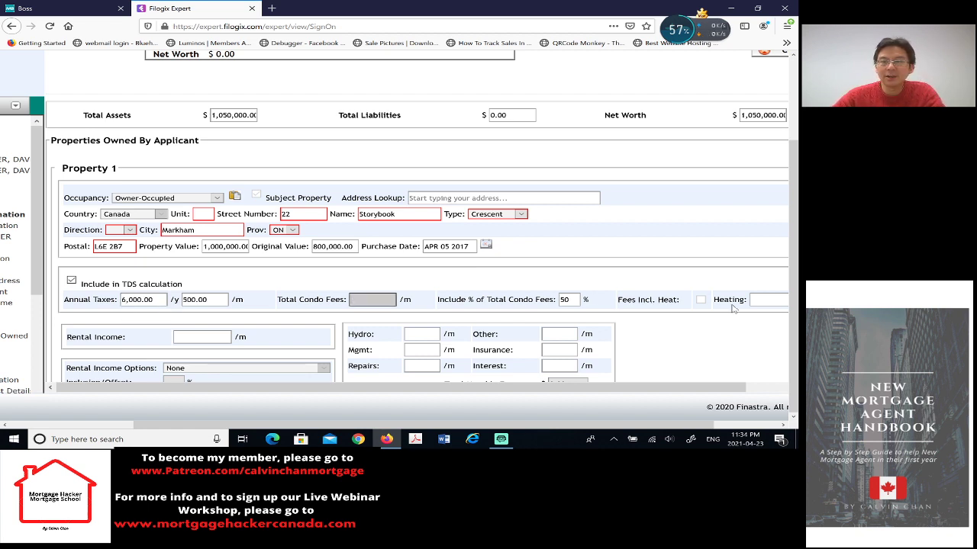
text(100.00)
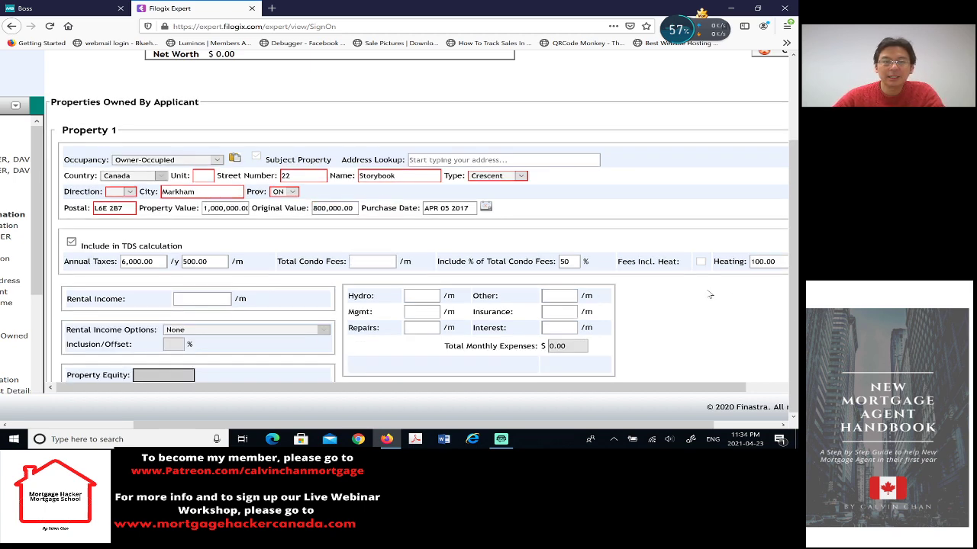
scroll(down, 3)
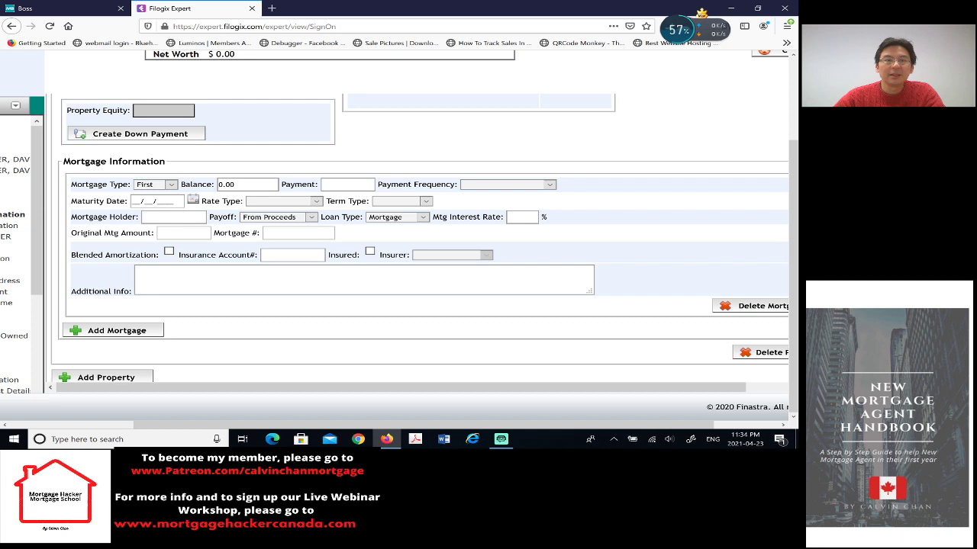
Enter the existing mortgage balance 600,000 and monthly payment 3,000.00.
click(246, 184)
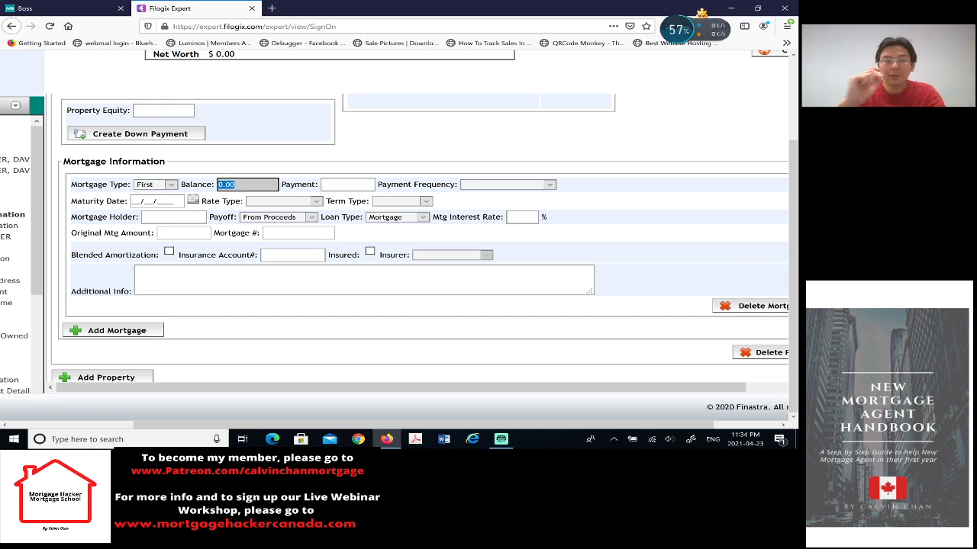
text(600000)
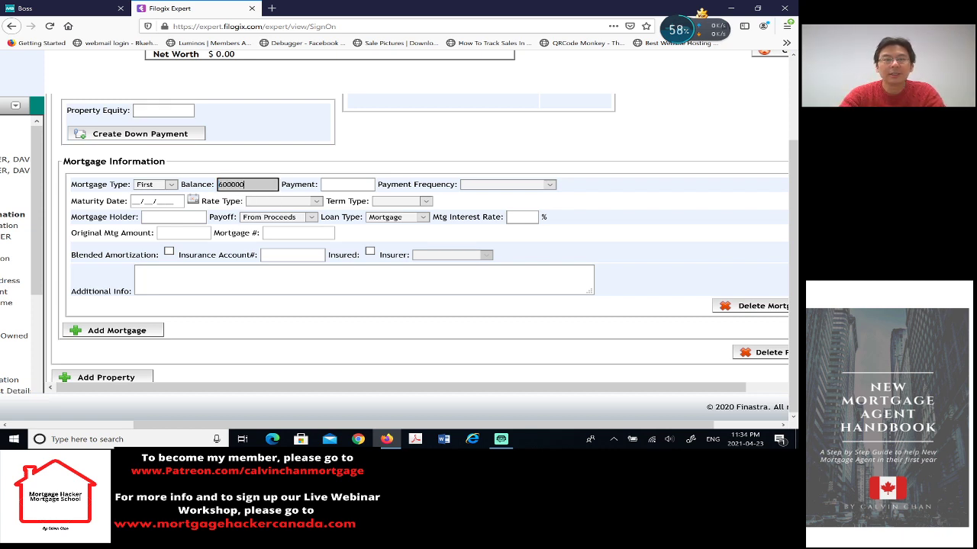
click(348, 183)
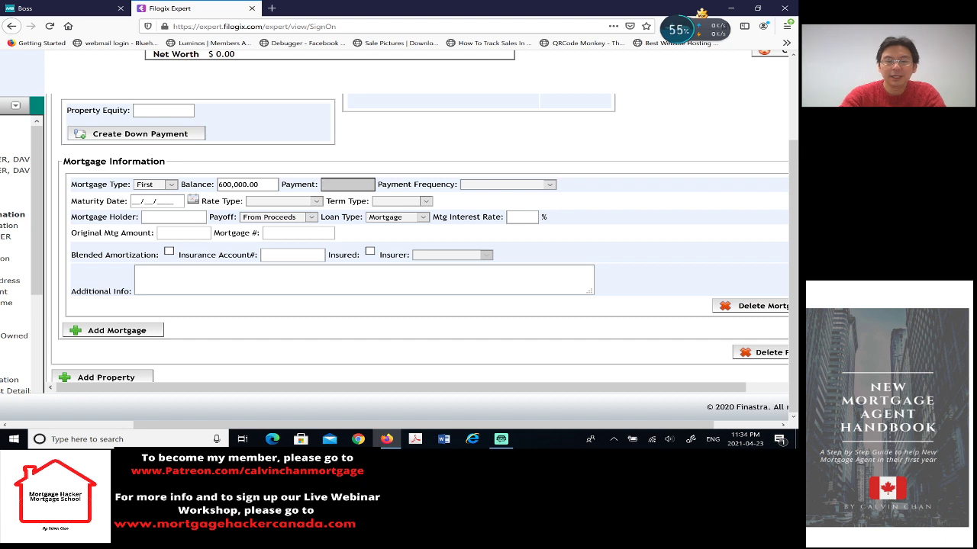
text(25)
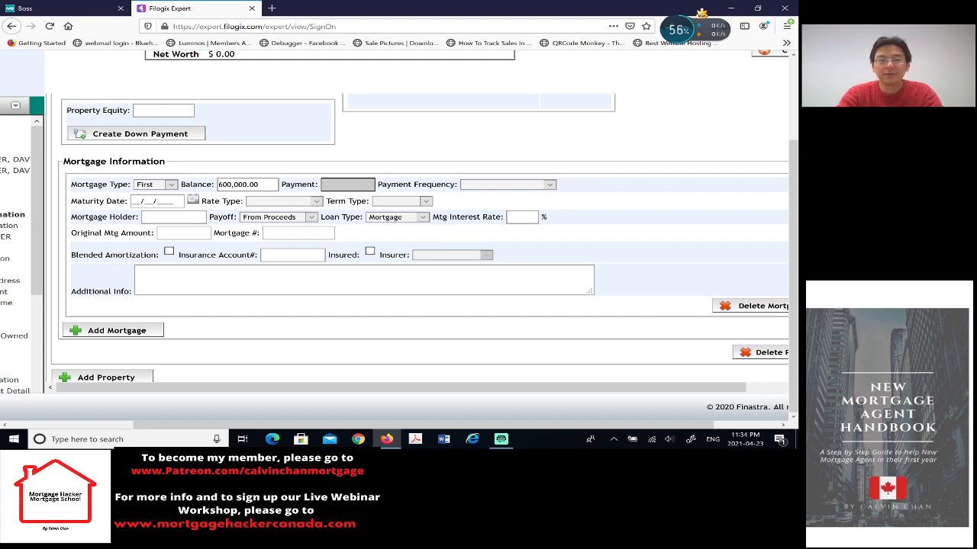
text(3,000.00)
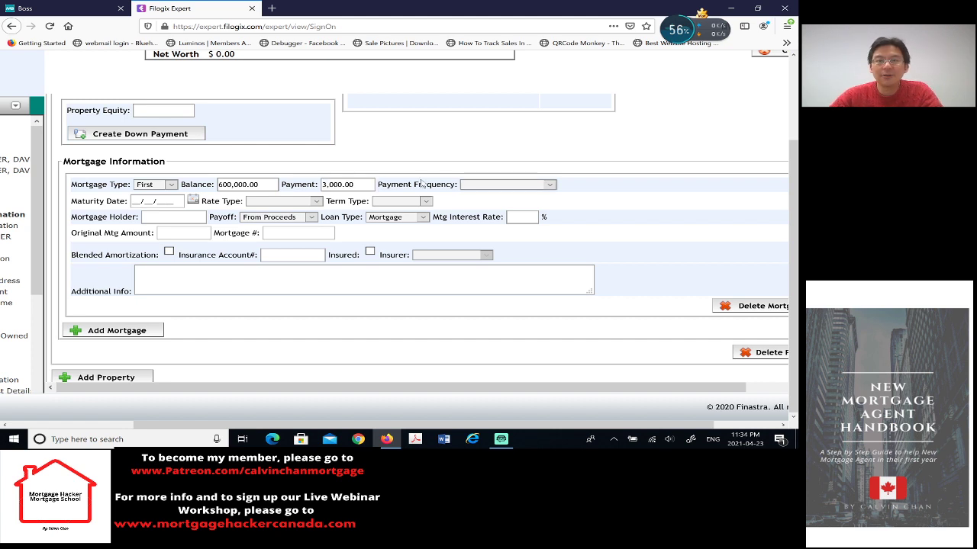
click(506, 184)
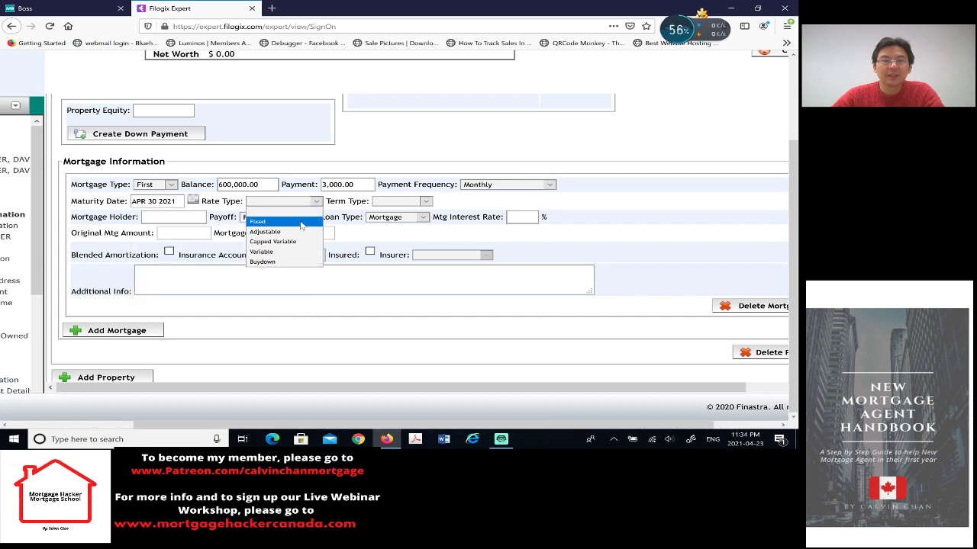
Make the mortgage fixed rate, held by CIBC, with original amount 650,000.
click(256, 222)
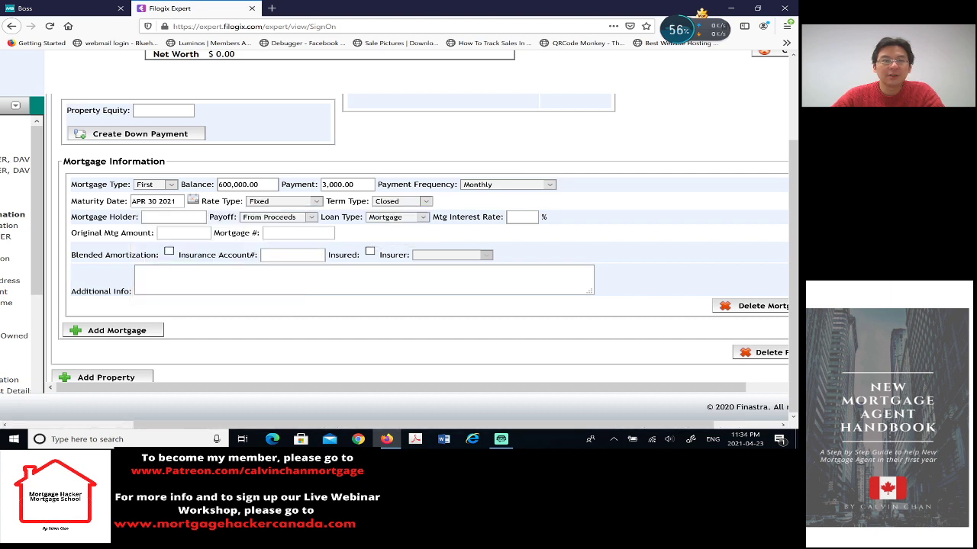
text(TD)
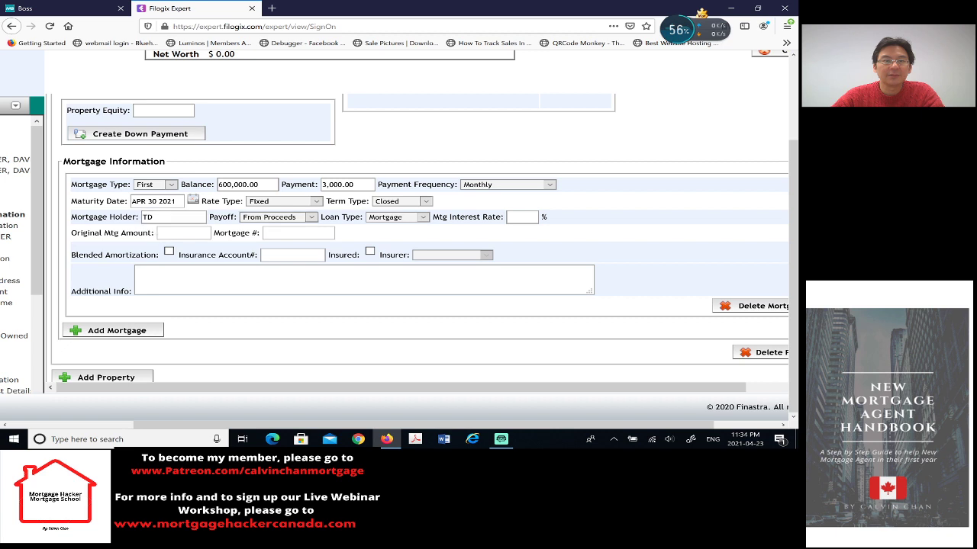
text(CIBC)
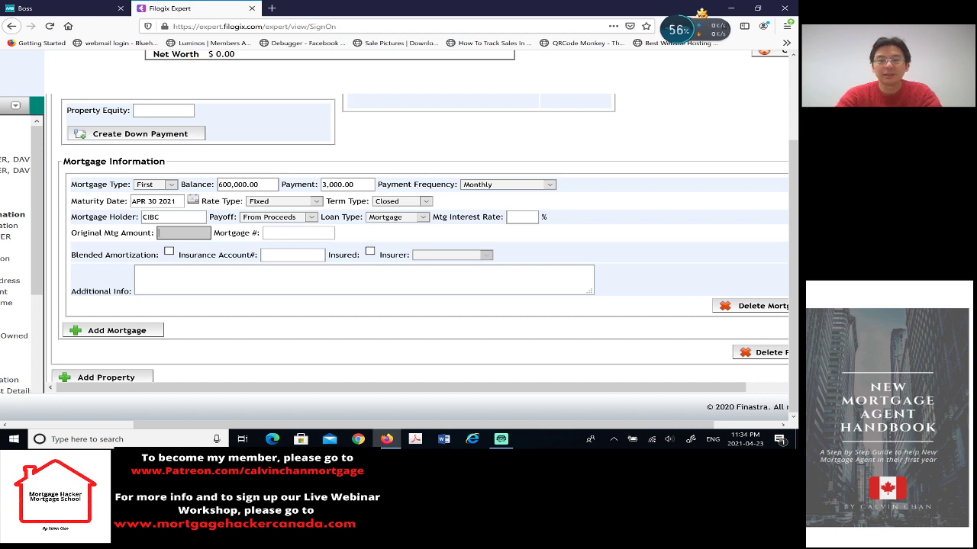
text(6500000.00)
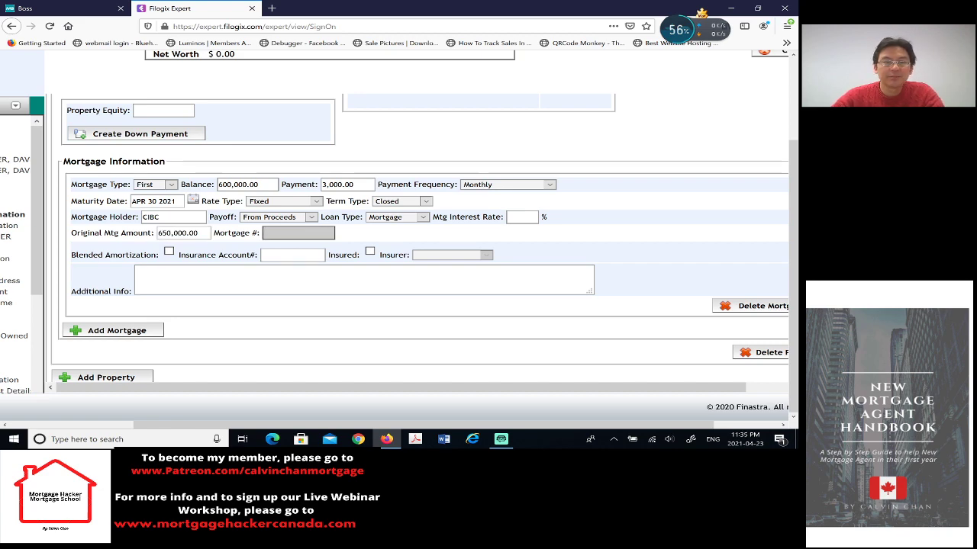
scroll(down, 3)
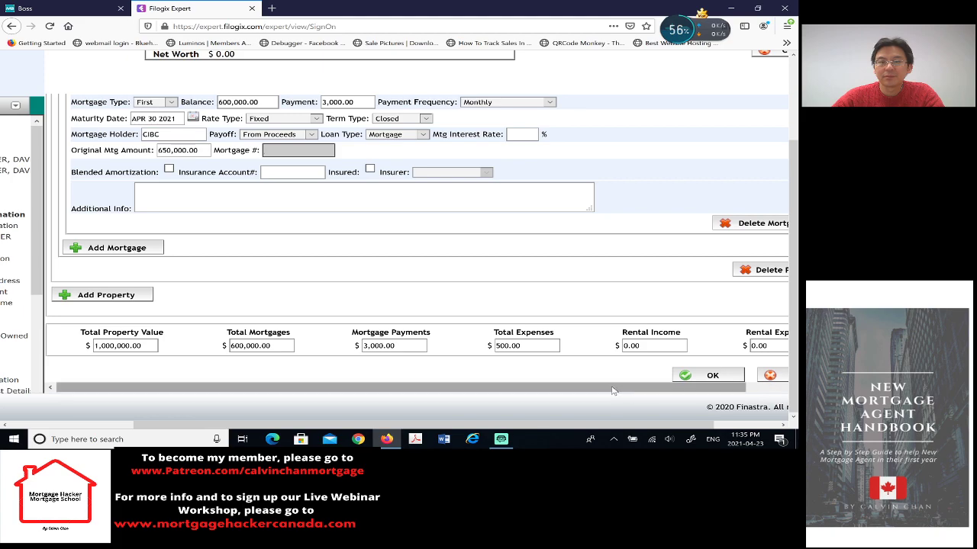
mouse_move(556, 392)
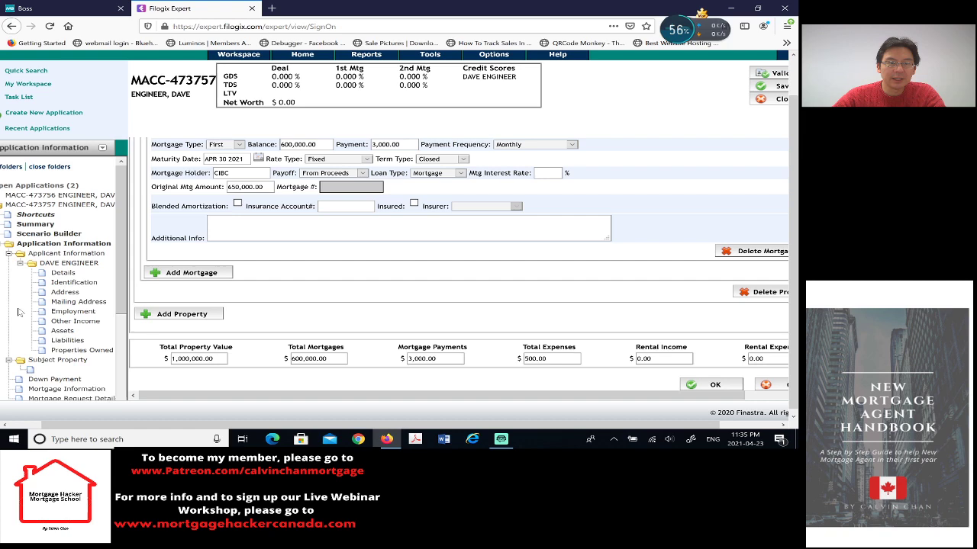
Save the property and mortgage details and continue to Subject Property.
click(58, 361)
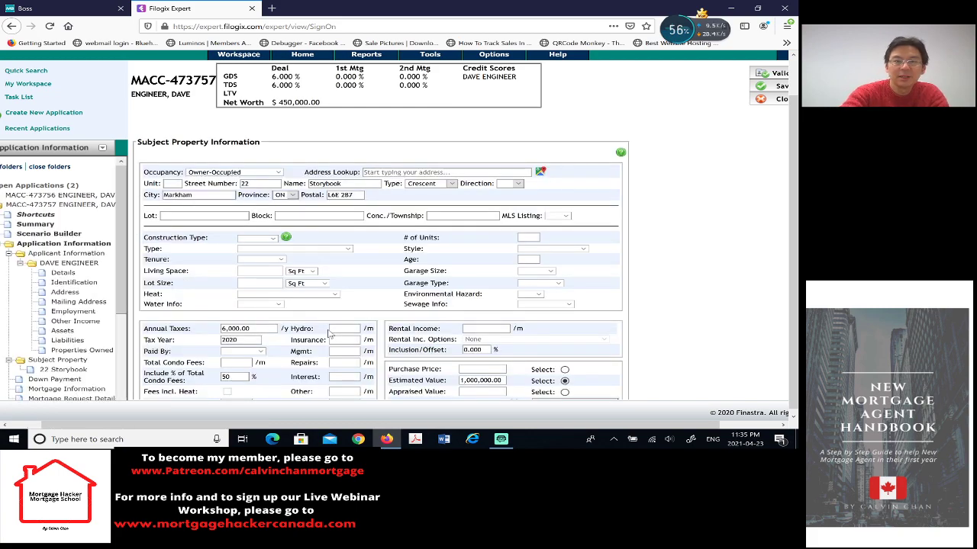
Set block 65M1234, township Markham, not MLS listed, and property type Detached.
scroll(down, 3)
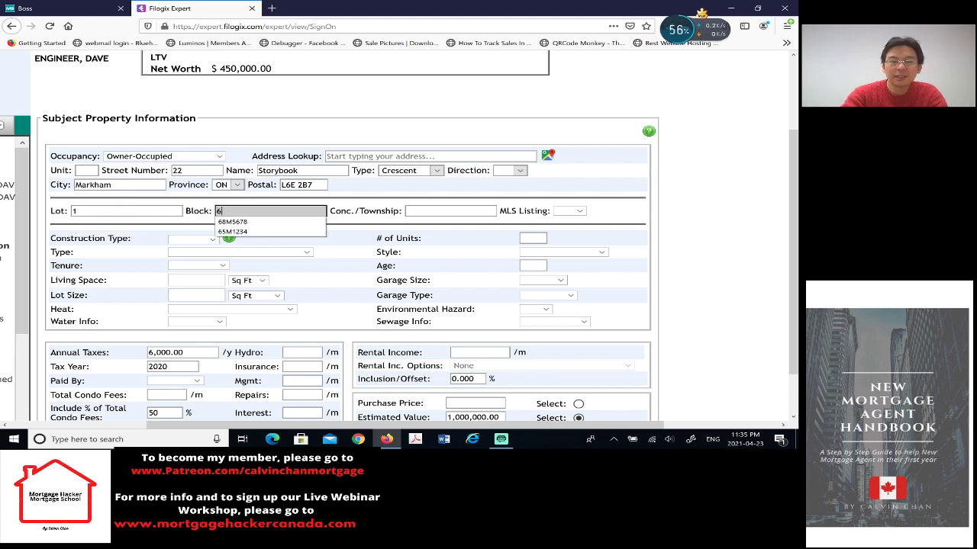
click(232, 232)
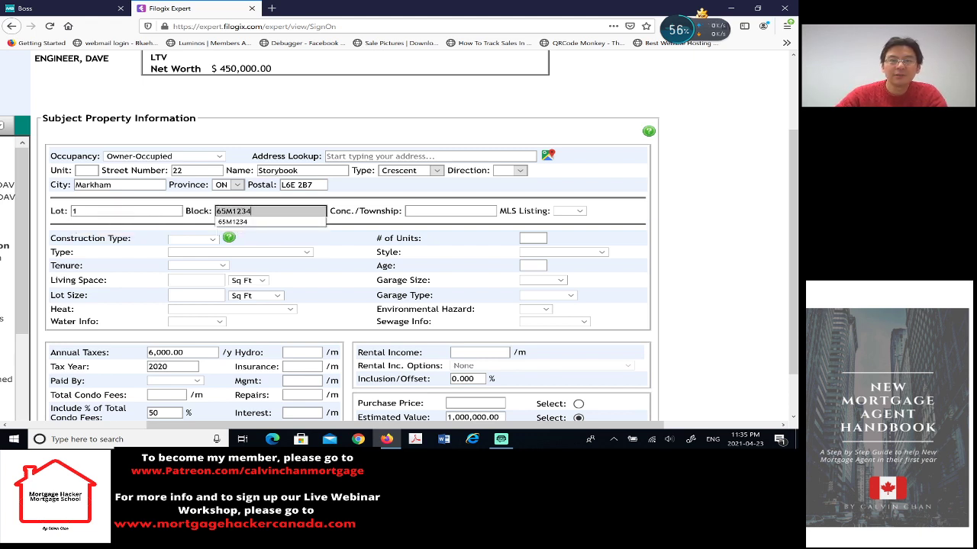
click(450, 211)
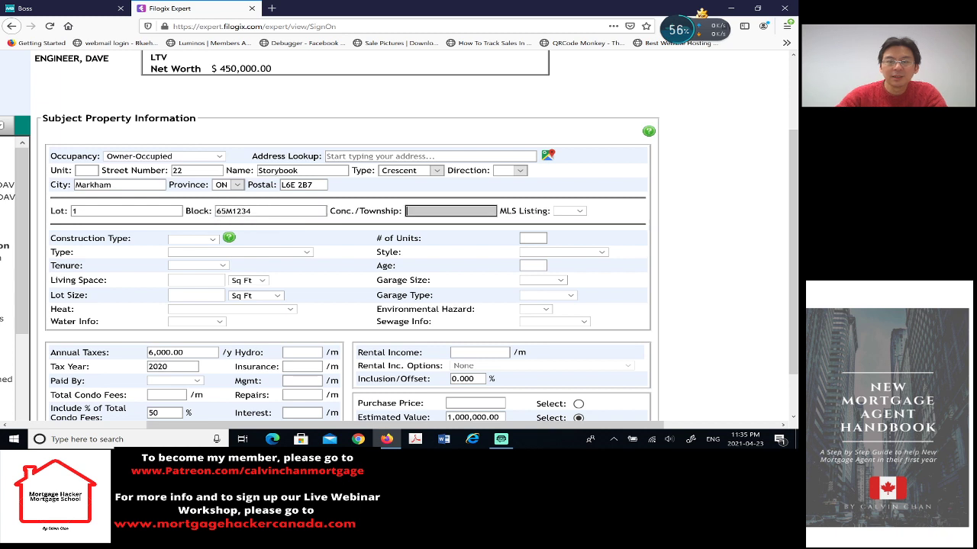
text(MAR)
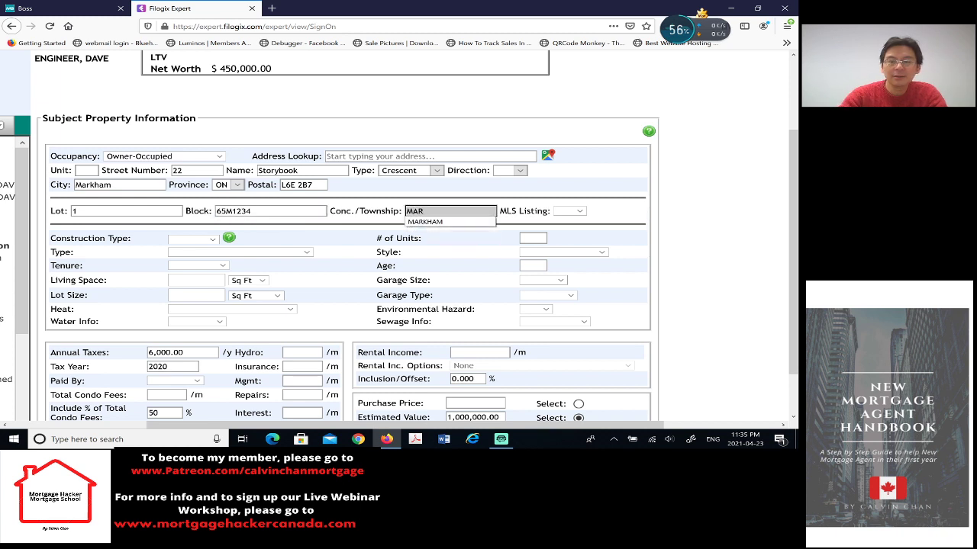
click(424, 221)
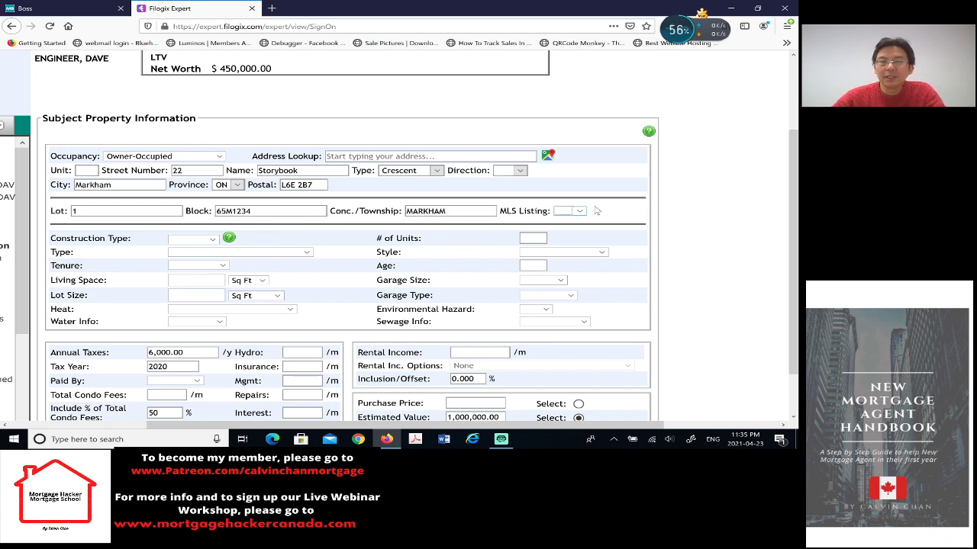
click(567, 210)
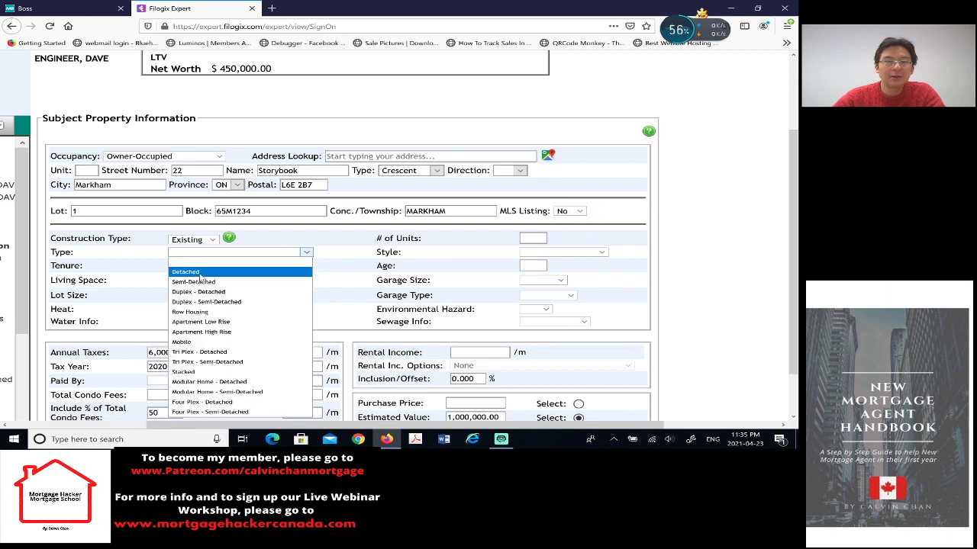
click(187, 272)
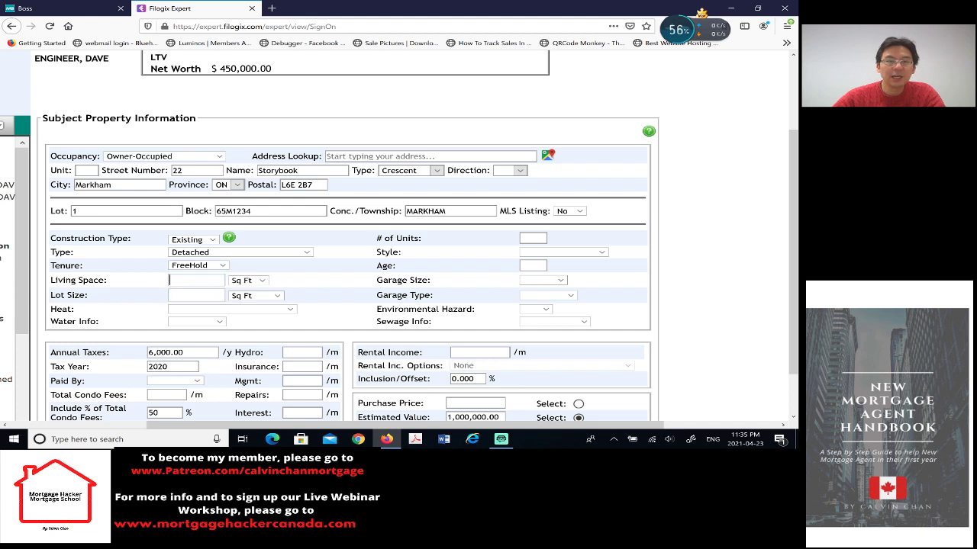
Enter 2,000 sq ft living space, 4,000 lot size, forced-air heat, municipal water, two storey, single garage.
text(2000)
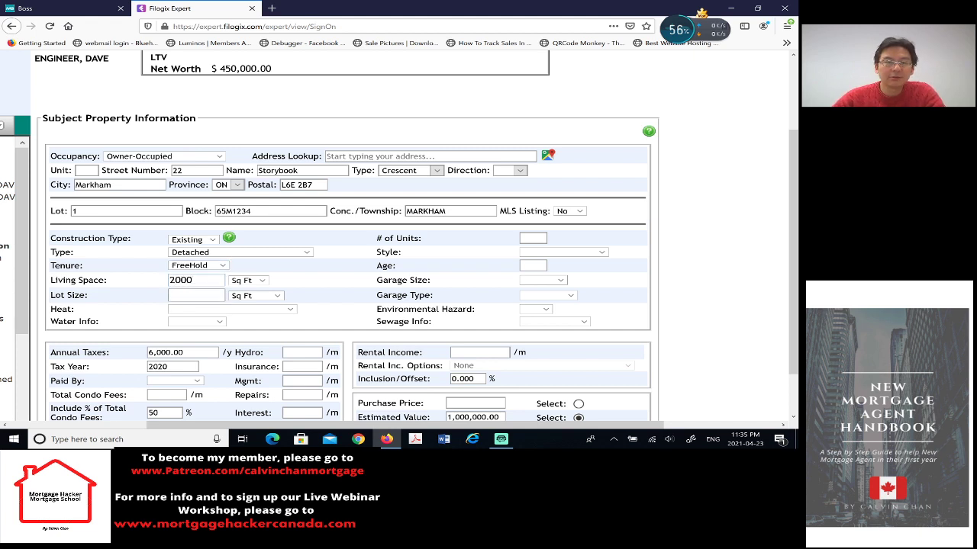
text(4000)
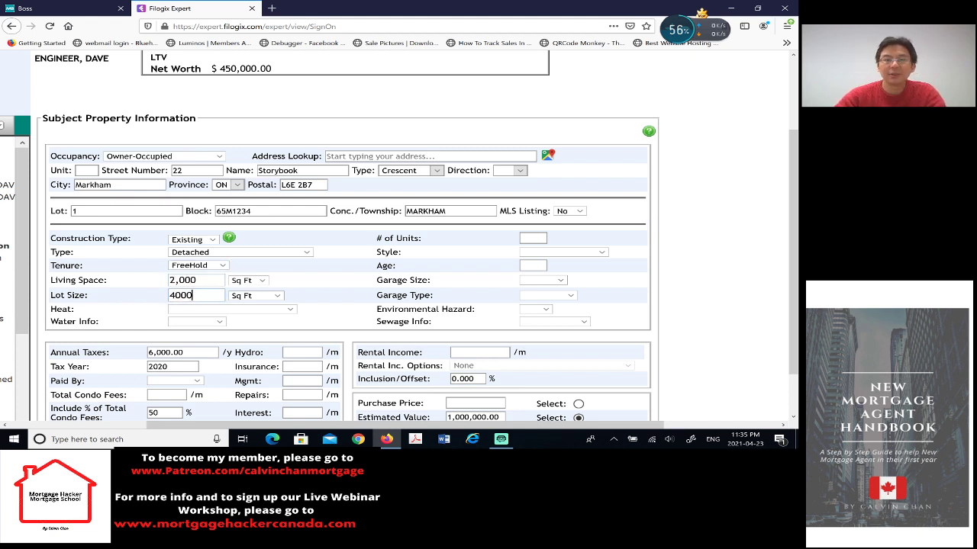
click(232, 308)
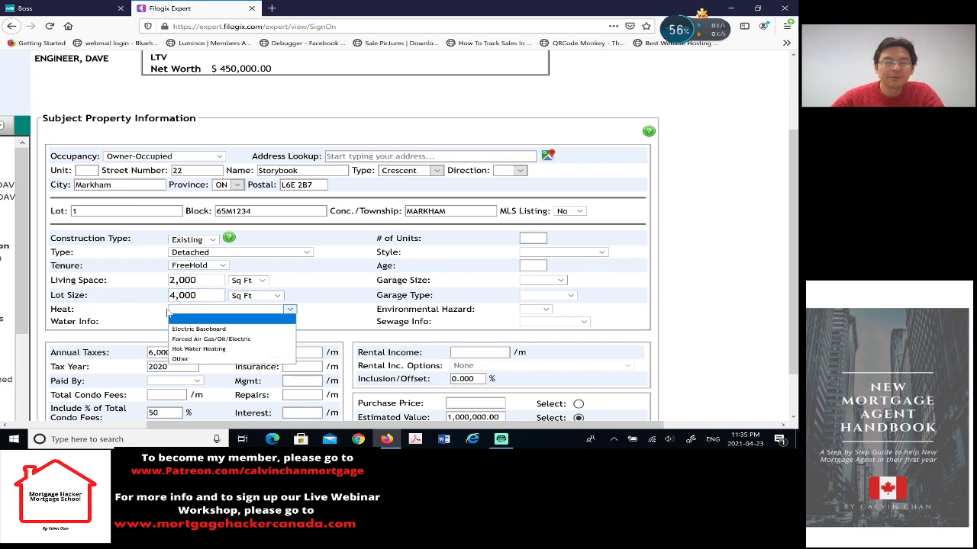
click(210, 339)
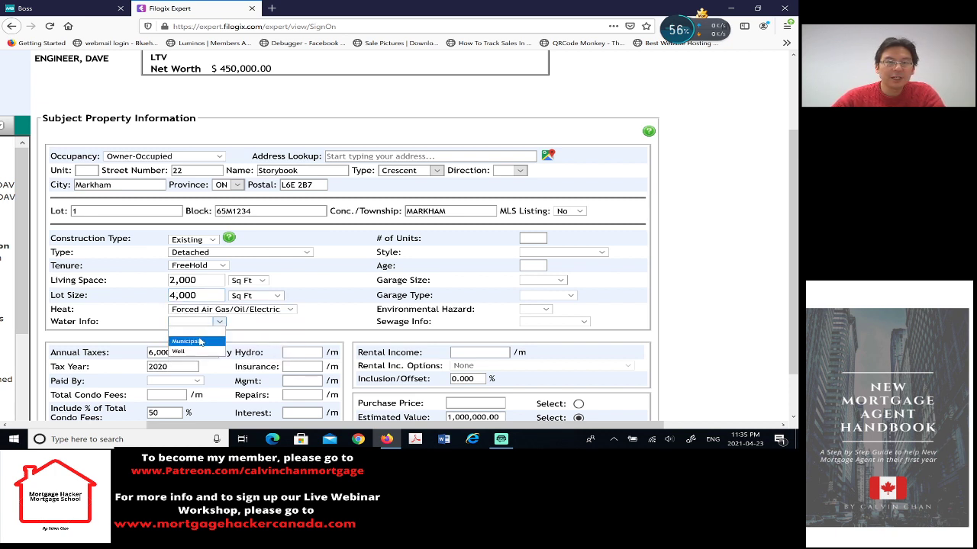
click(186, 341)
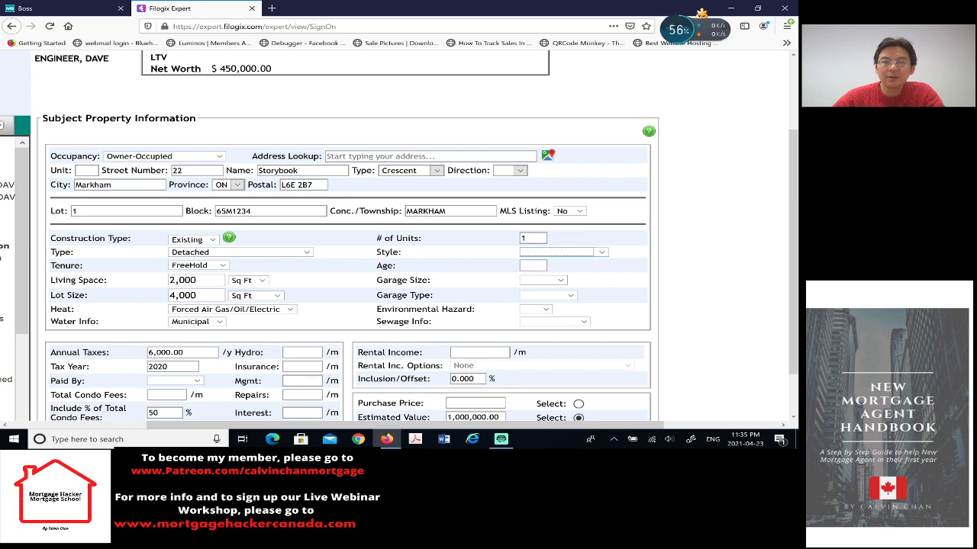
click(557, 251)
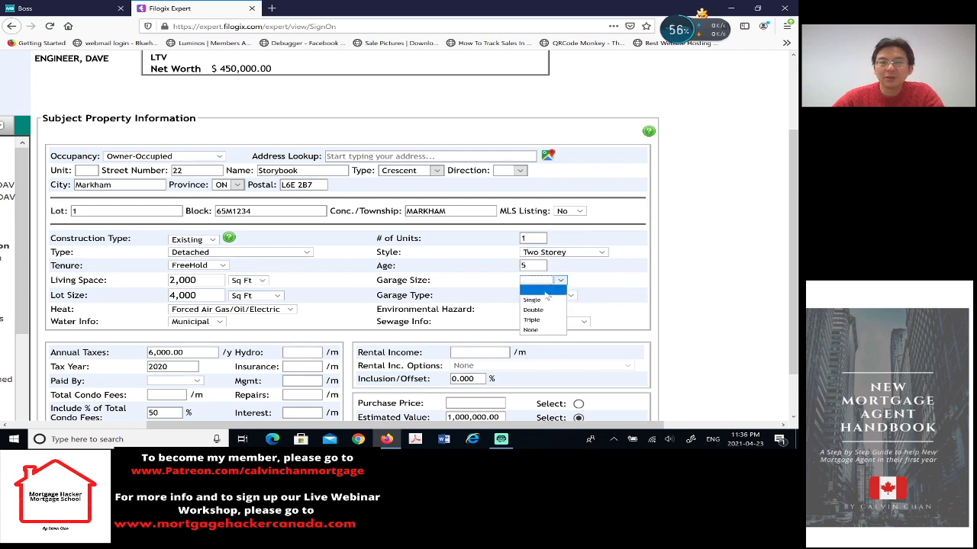
click(531, 299)
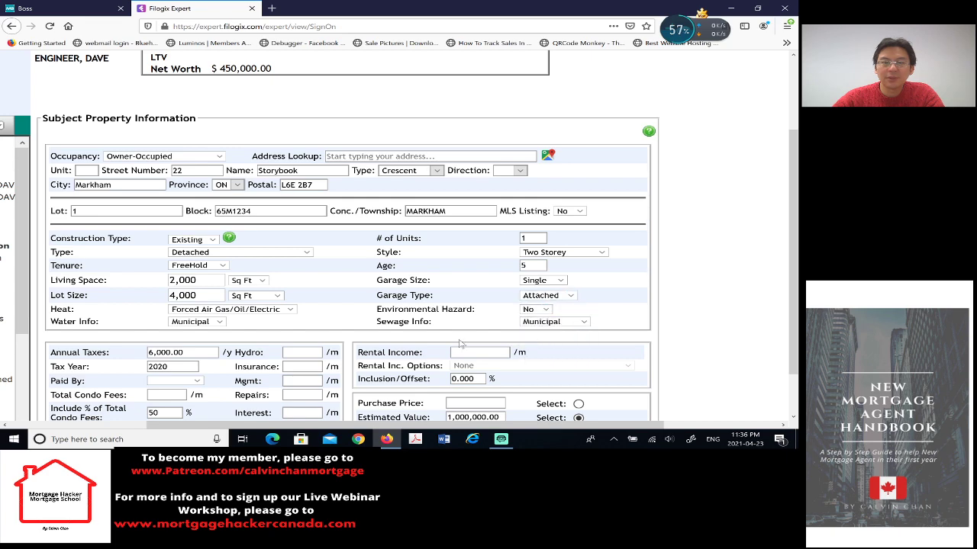
scroll(down, 3)
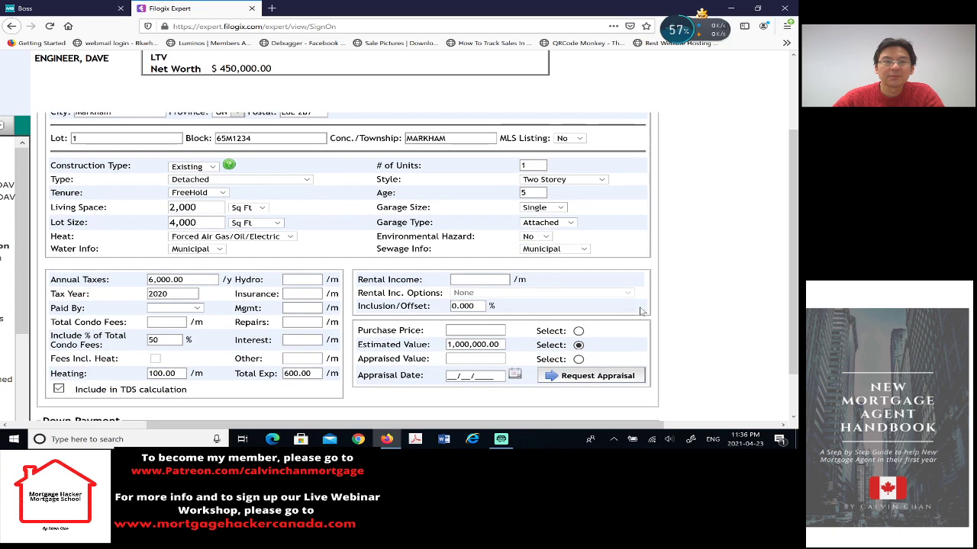
scroll(down, 3)
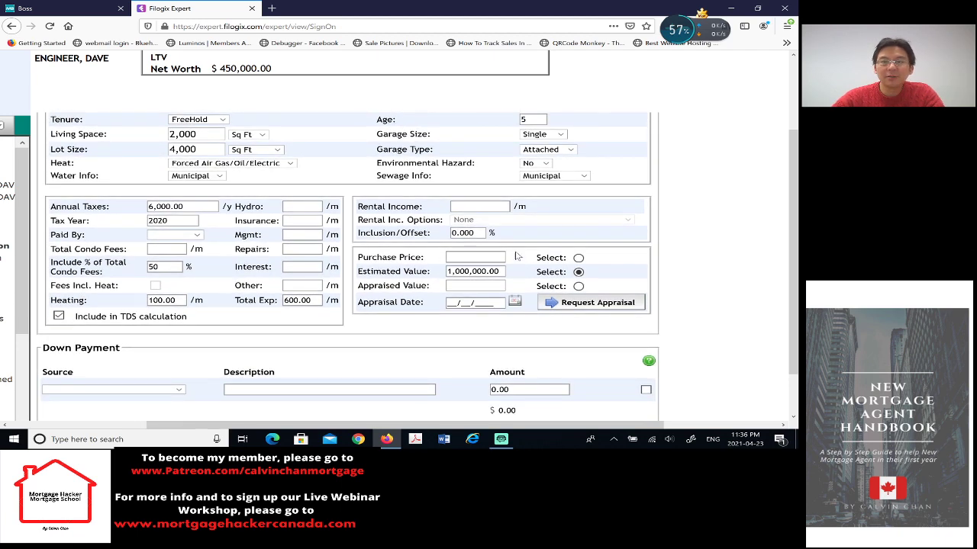
Set the down payment source to Existing Equity with description EXISTING EQUITY.
click(180, 171)
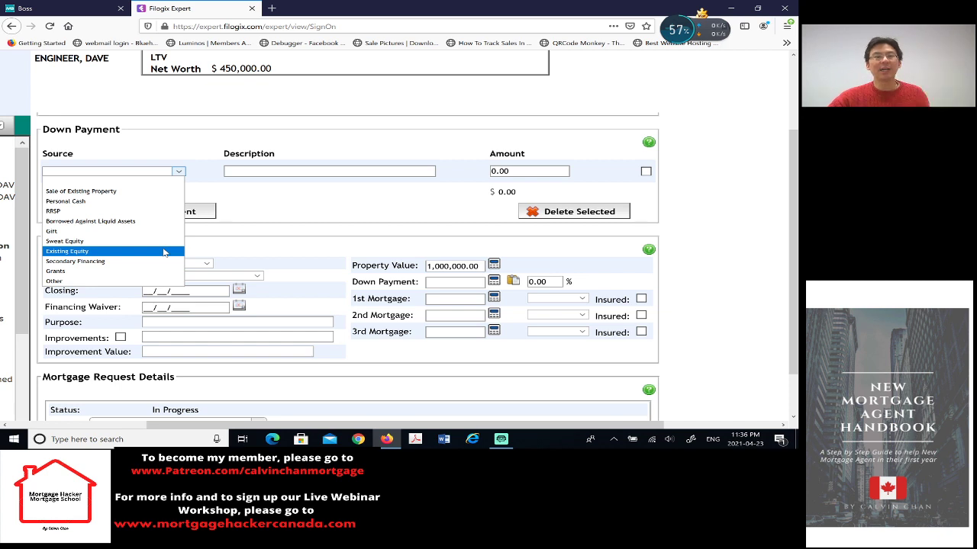
click(67, 250)
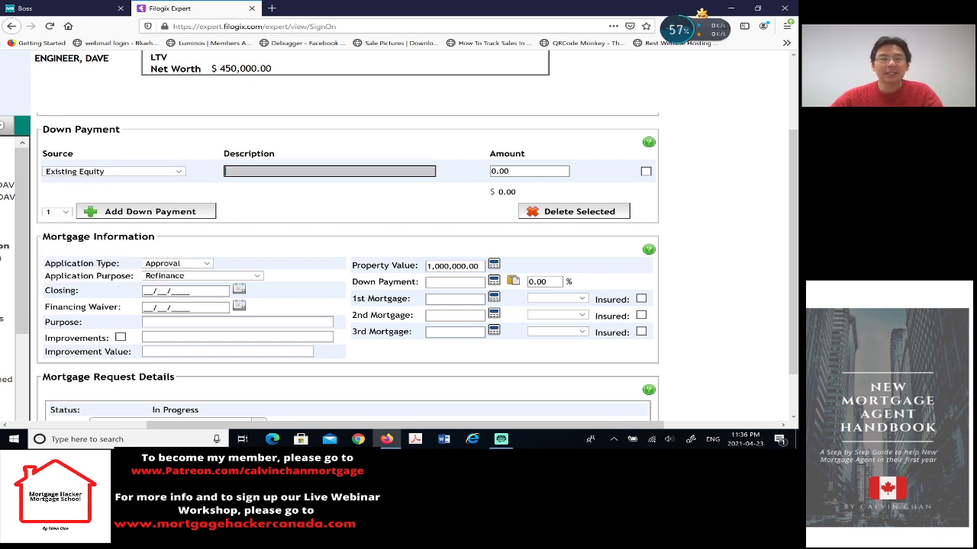
text(EXISTING)
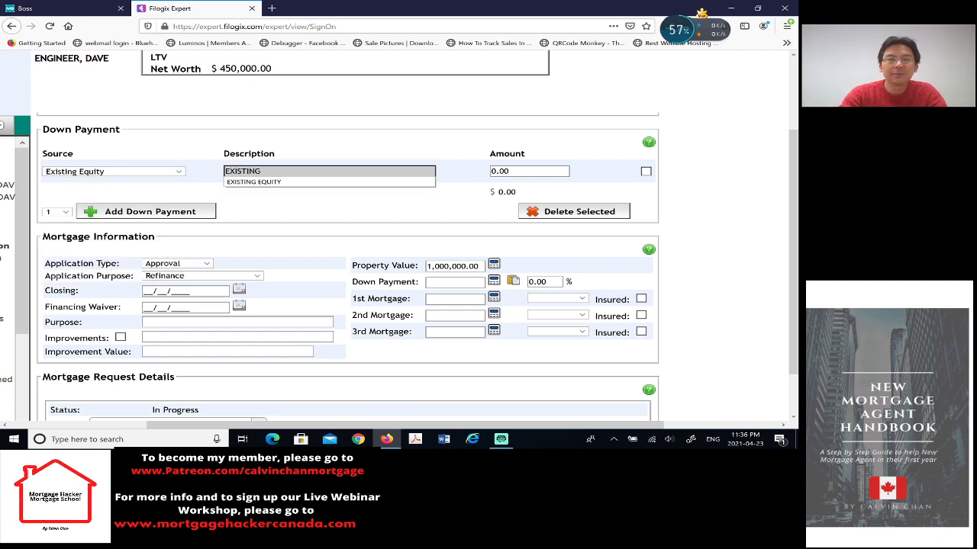
click(253, 181)
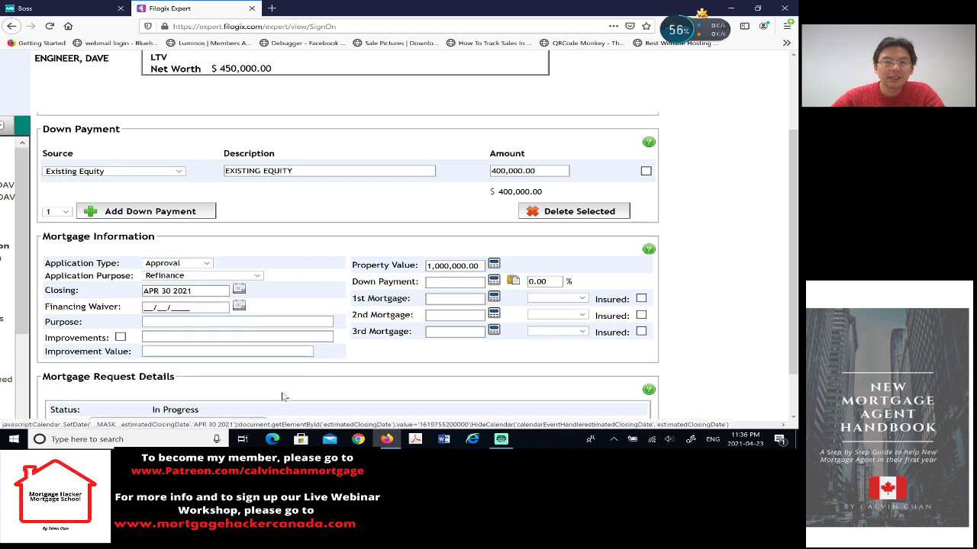
Enter the purpose 'REFINANCE THE EXISTING PROPERTY MORTGAGE'.
text(REFIAN)
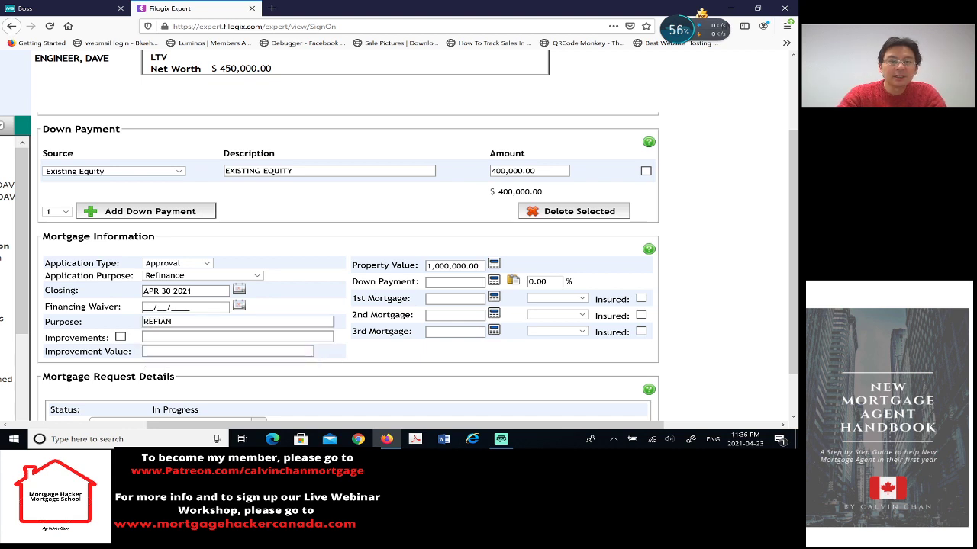
text(REFINANCE THE)
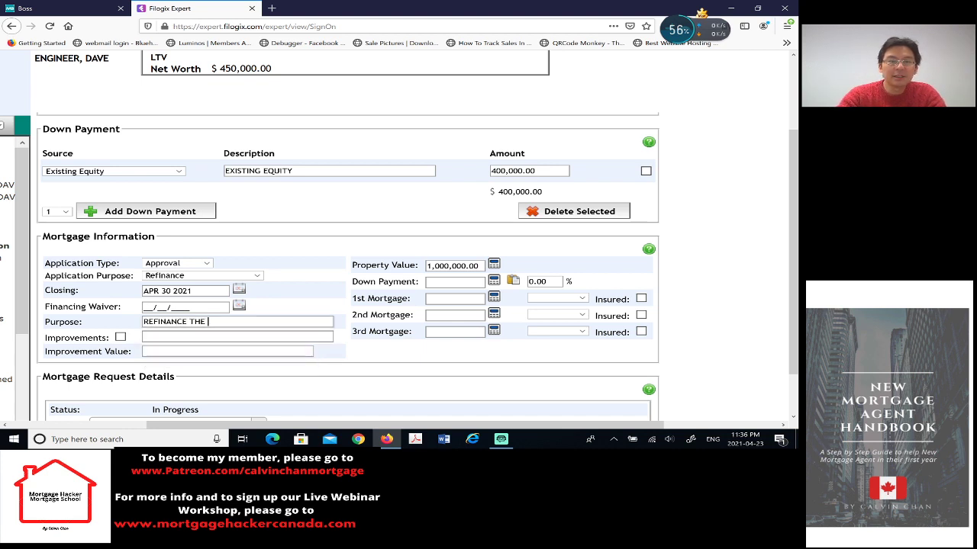
text(EXISTING PROPER)
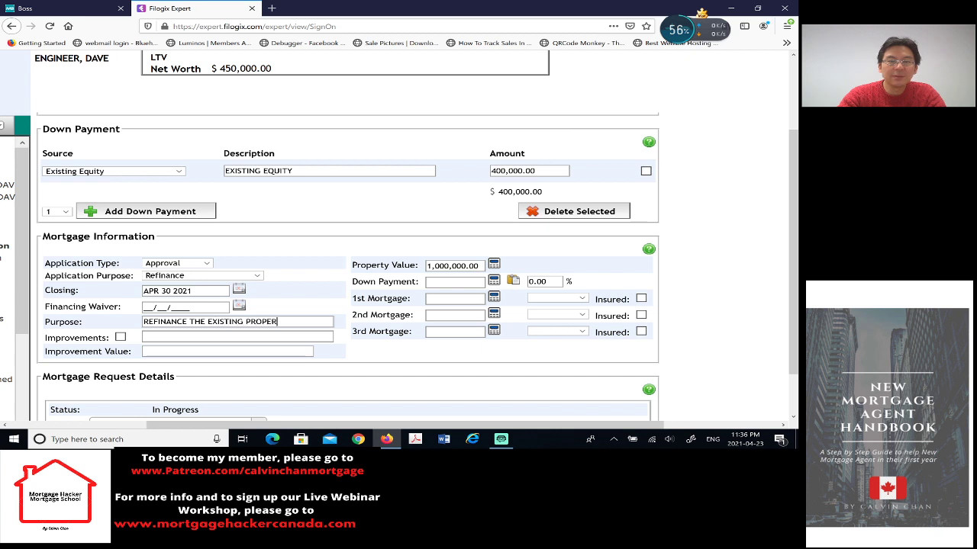
text(MORTG)
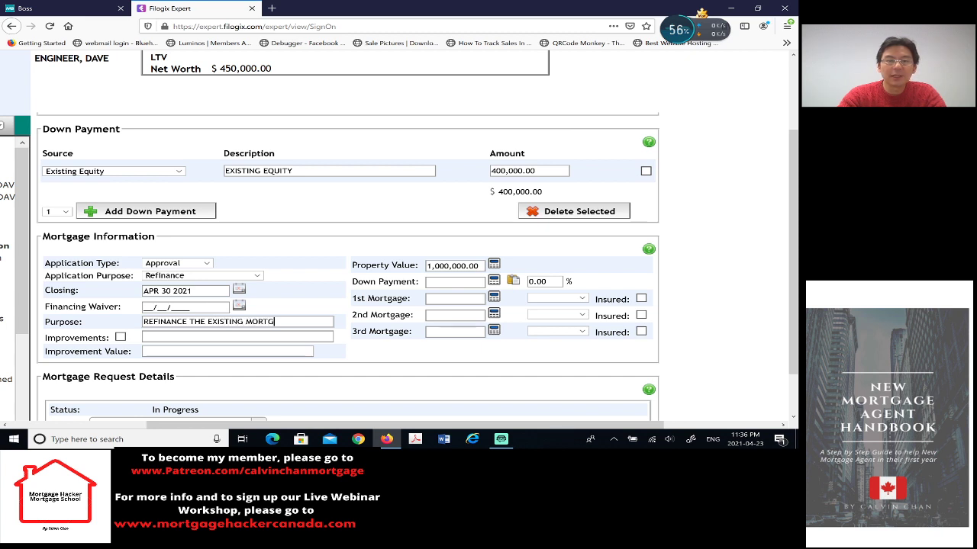
text(AGE)
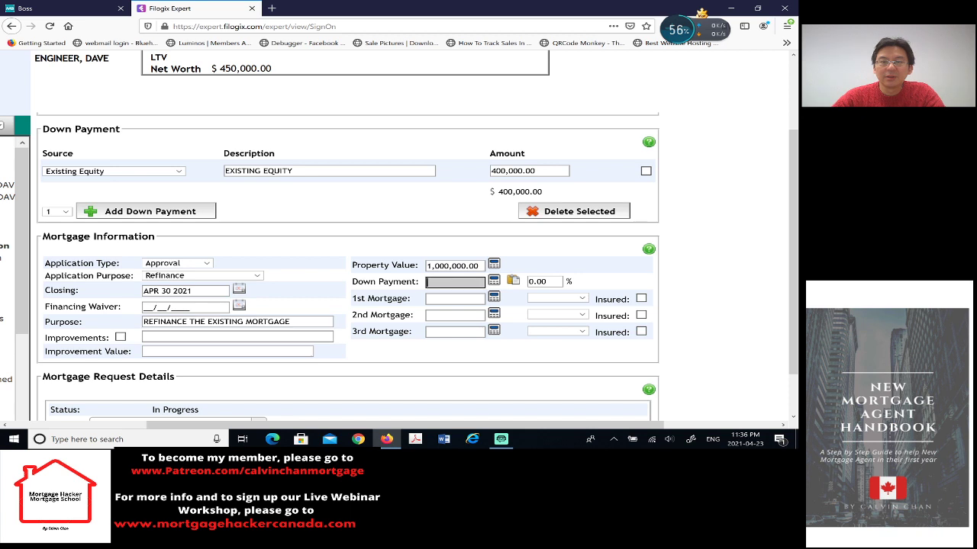
Enter a 400000 down payment and mark the 600,000.00 first mortgage as Requested.
text(4000000.00)
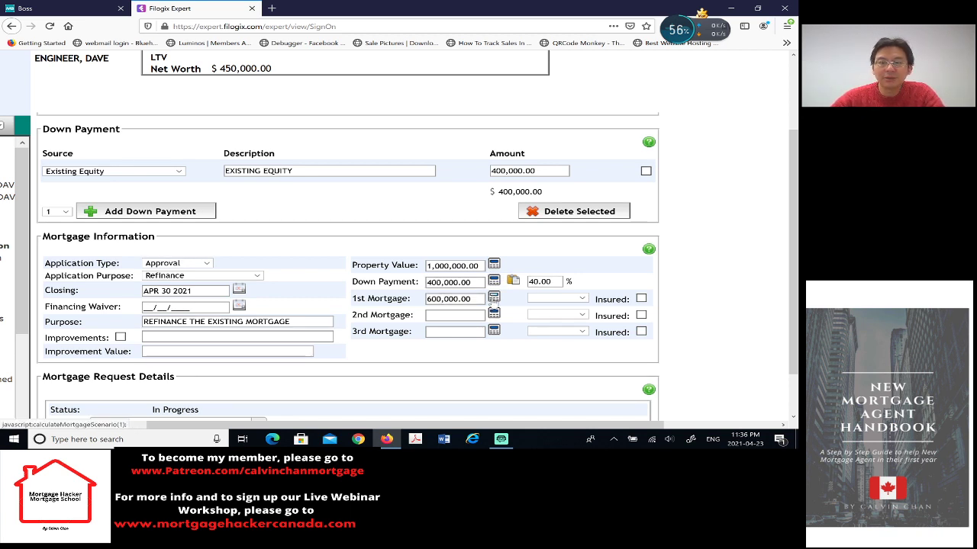
click(581, 298)
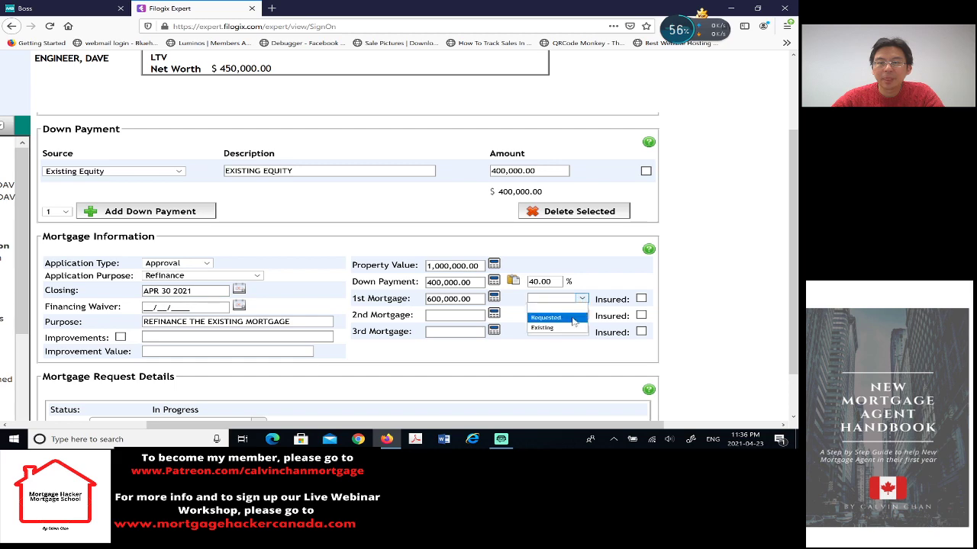
click(547, 316)
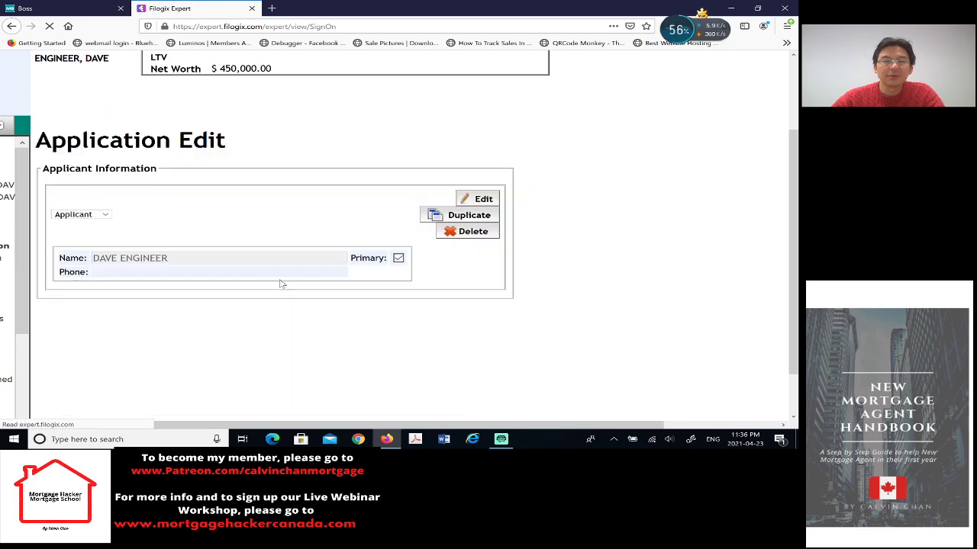
Set a 1.600% interest rate with monthly payments.
scroll(down, 3)
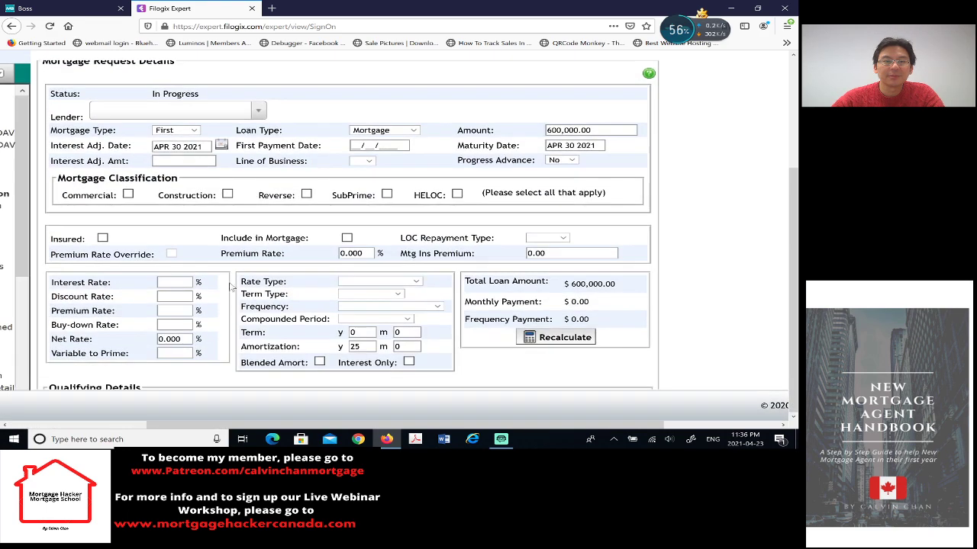
click(174, 281)
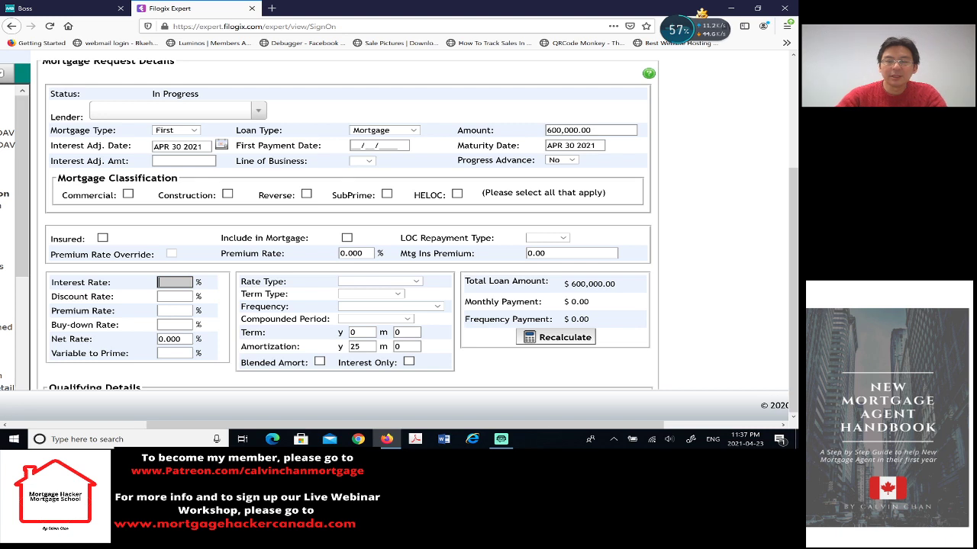
text(1.600)
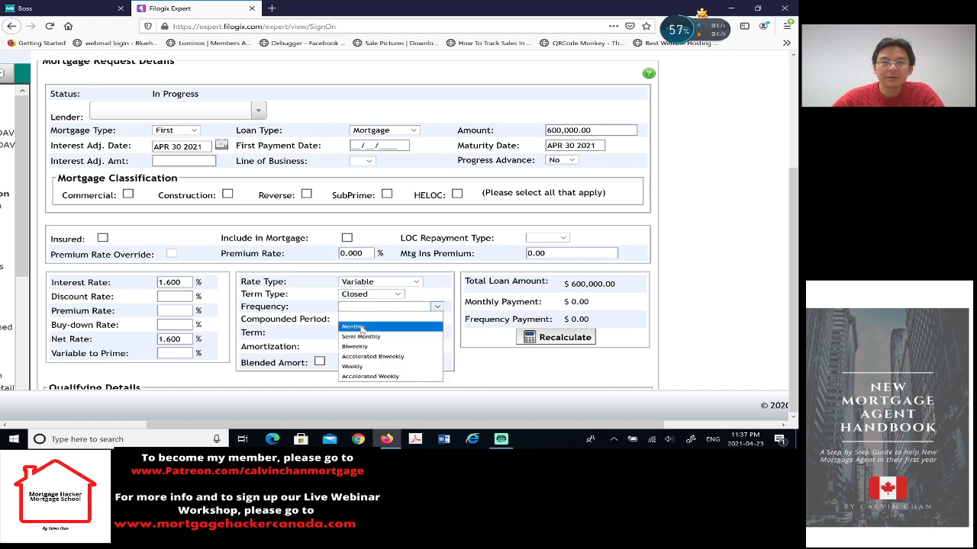
click(353, 327)
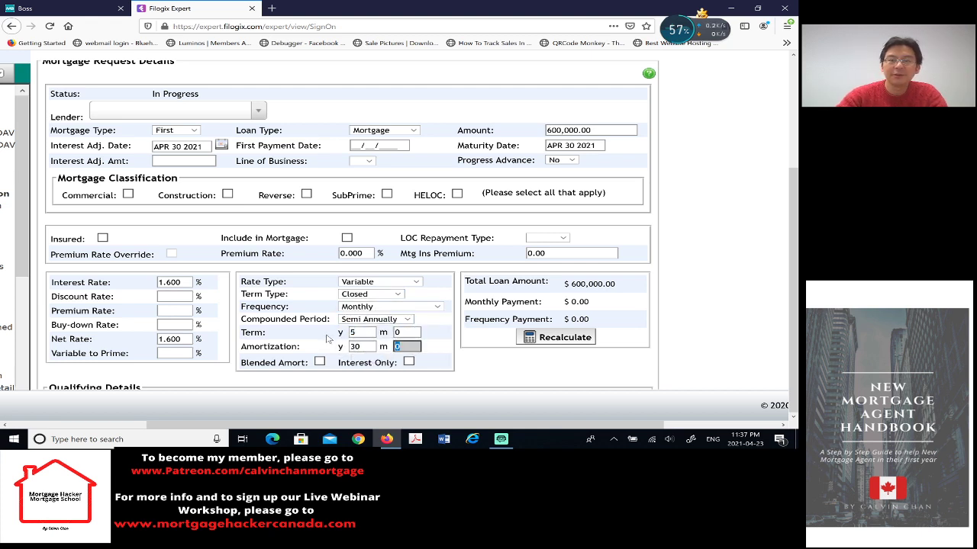
Enter a 4.79% qualifying rate with semi-annual compounding.
scroll(down, 3)
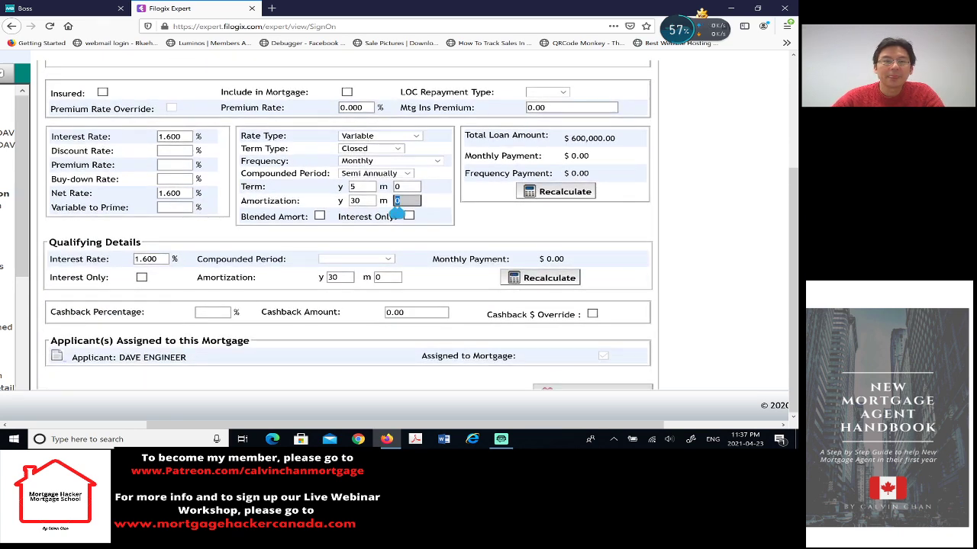
text(4.790)
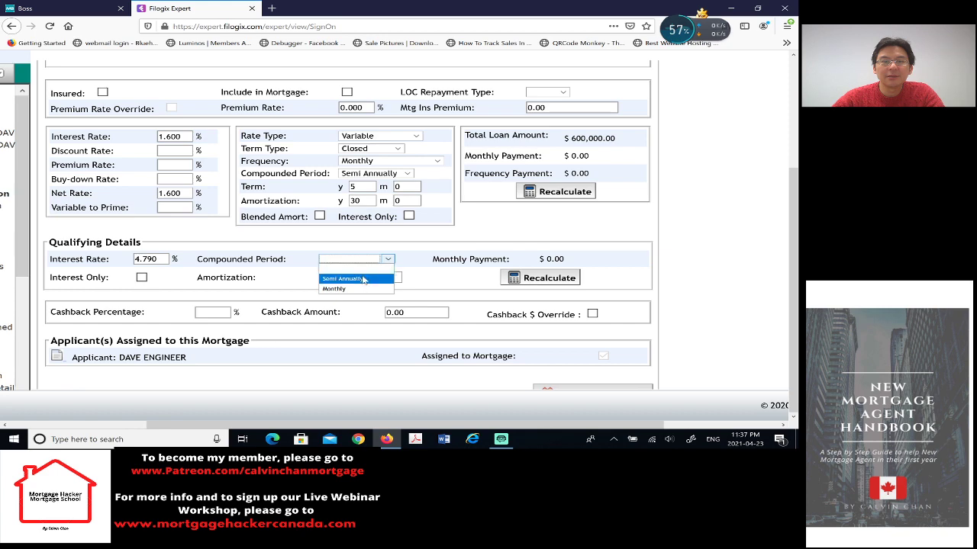
click(341, 278)
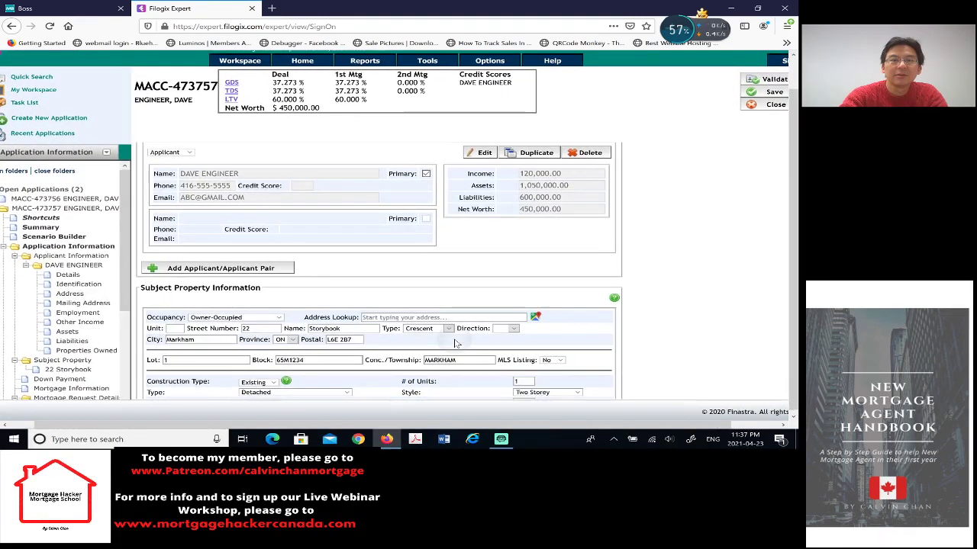
Show the applicant's liabilities listing the existing 600,000.00 Storybook Crescent mortgage.
scroll(down, 3)
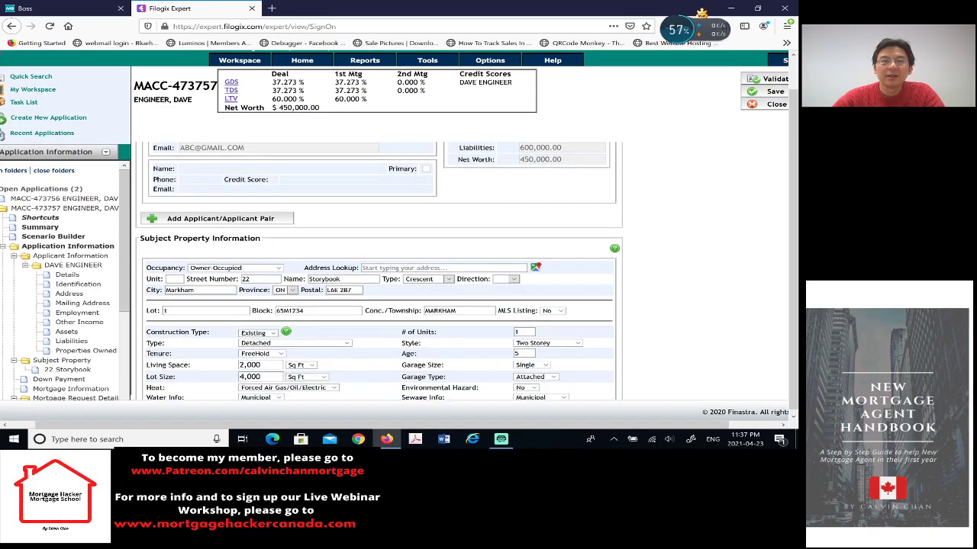
scroll(down, 3)
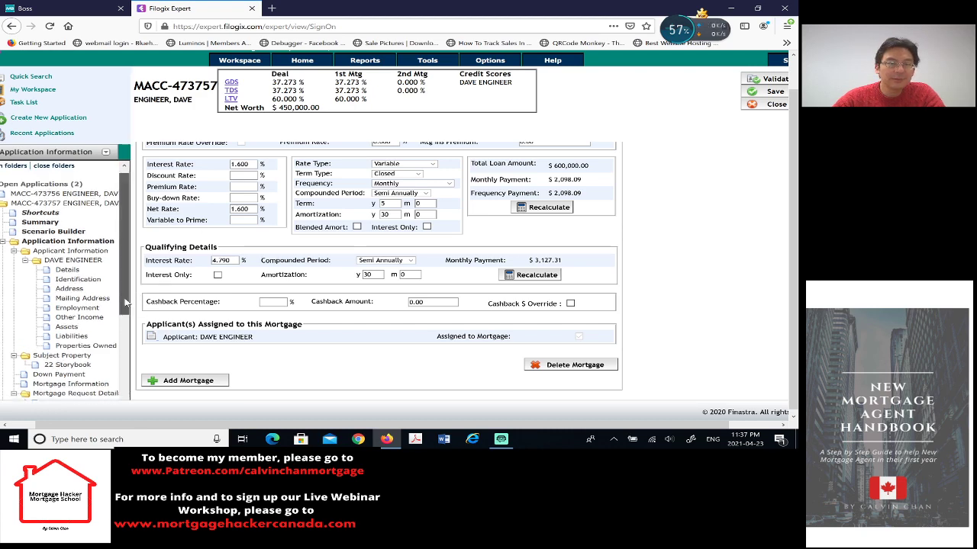
scroll(down, 3)
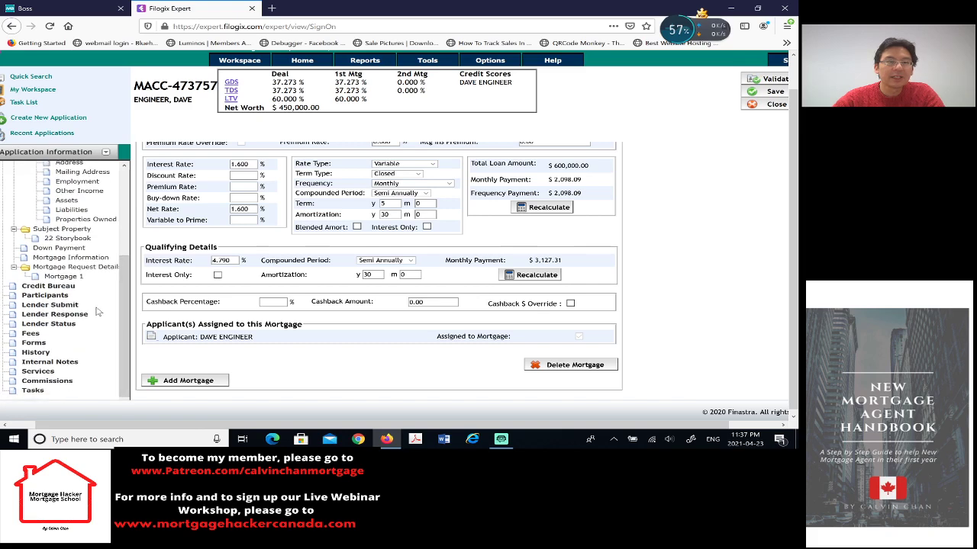
click(48, 285)
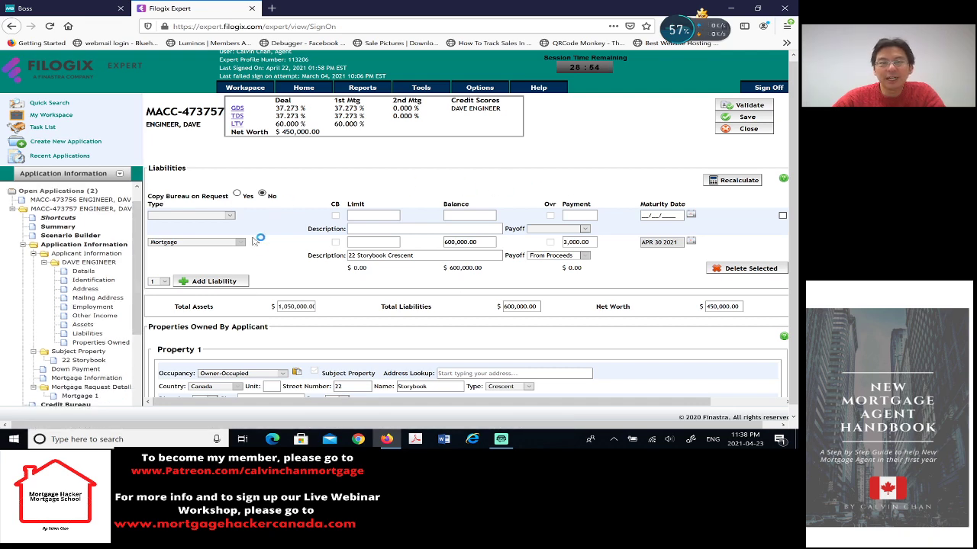
Select TD Canada Trust as the lender on the Lender Submit page.
scroll(down, 3)
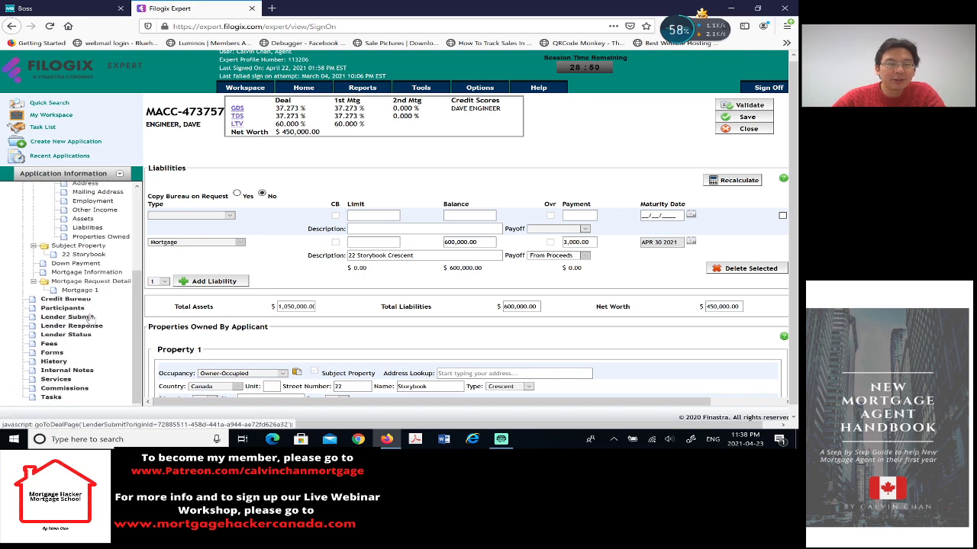
click(67, 316)
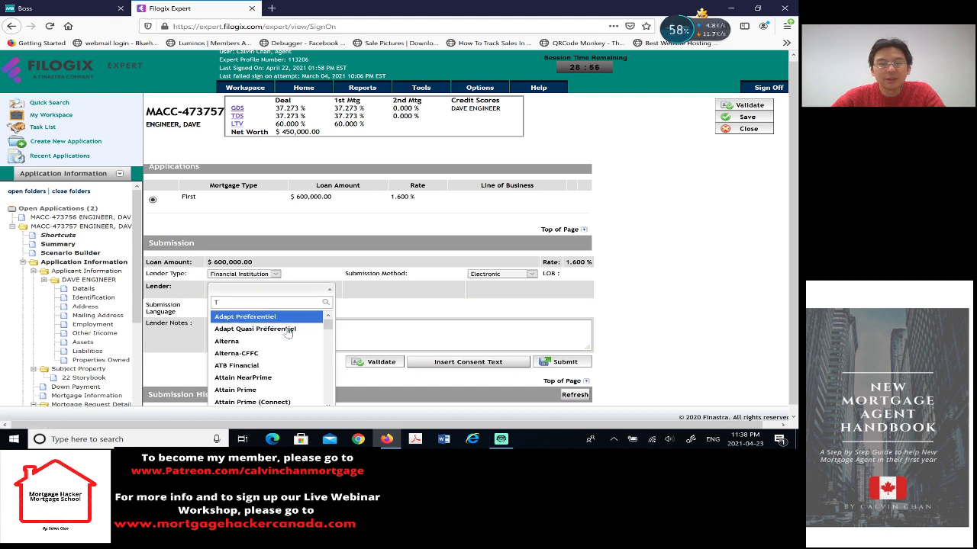
text(D)
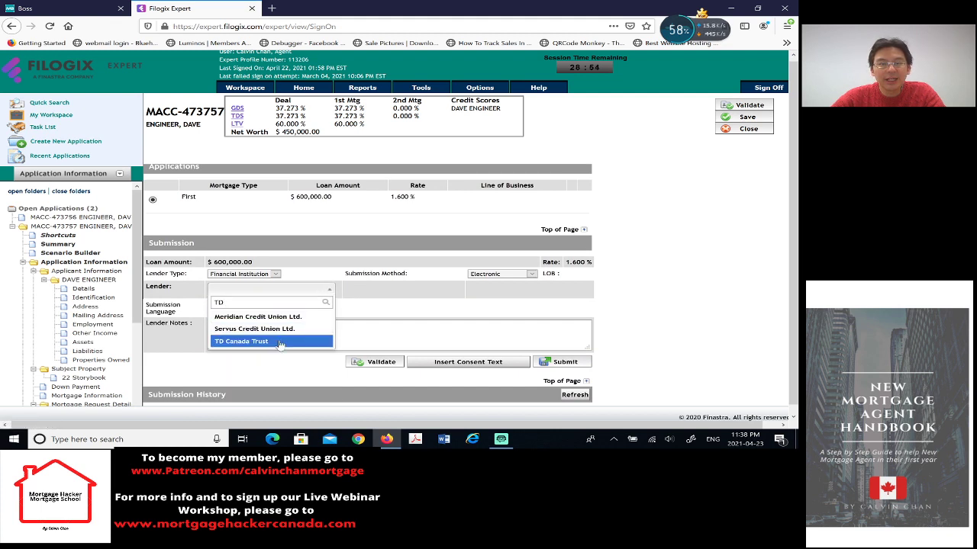
click(241, 342)
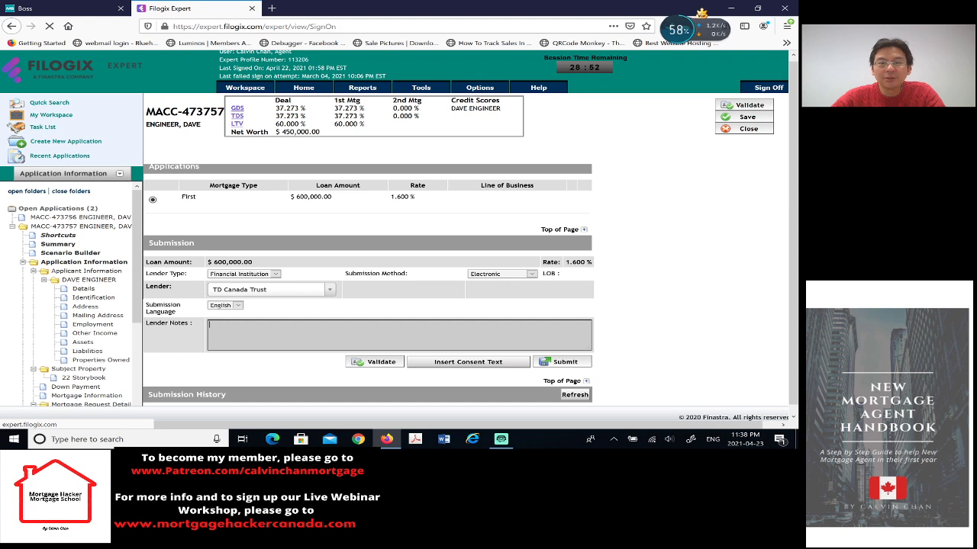
mouse_move(628, 326)
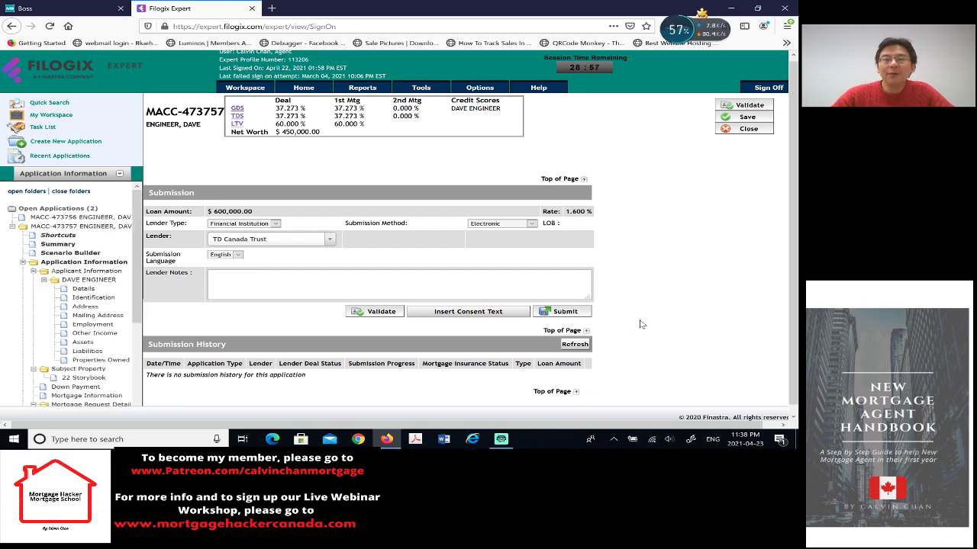
click(501, 440)
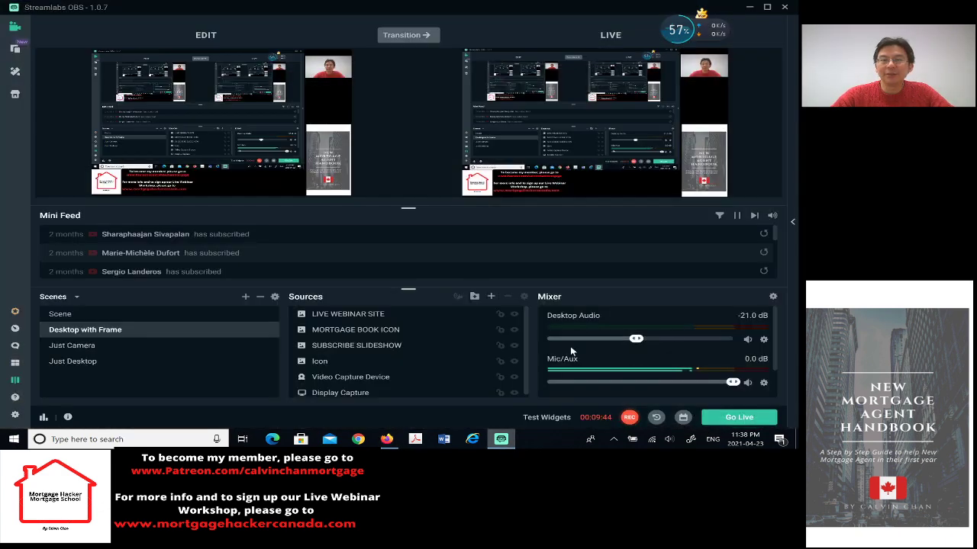
click(71, 344)
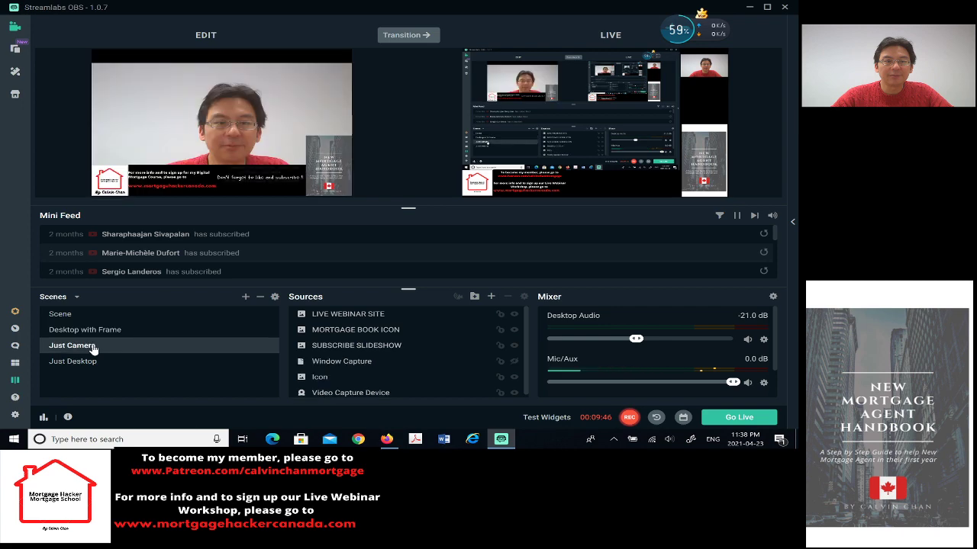